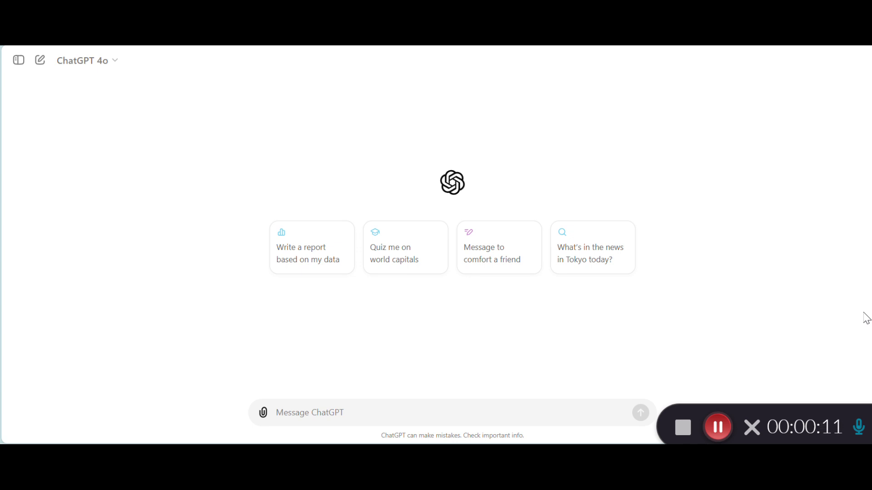
mouse_move(791, 318)
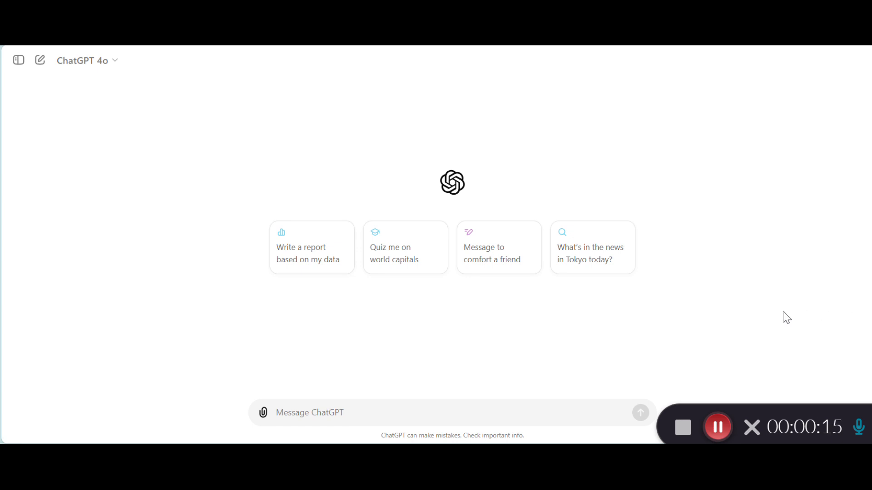
mouse_move(769, 316)
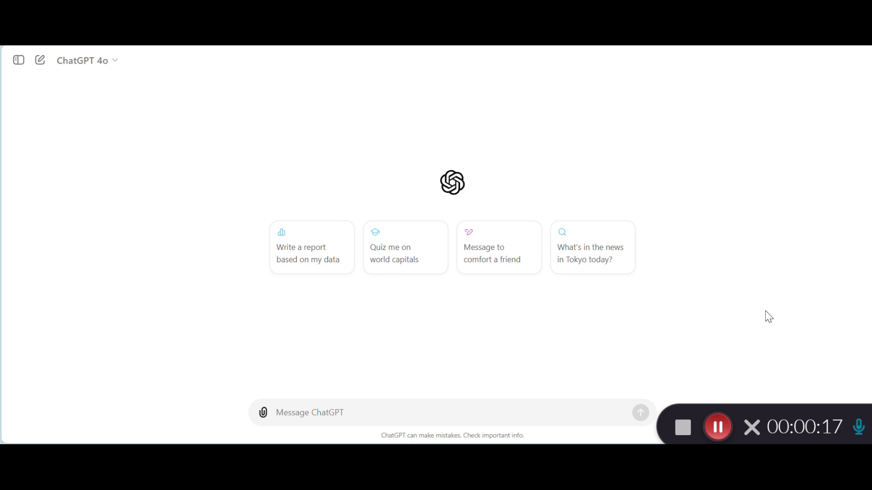
mouse_move(748, 318)
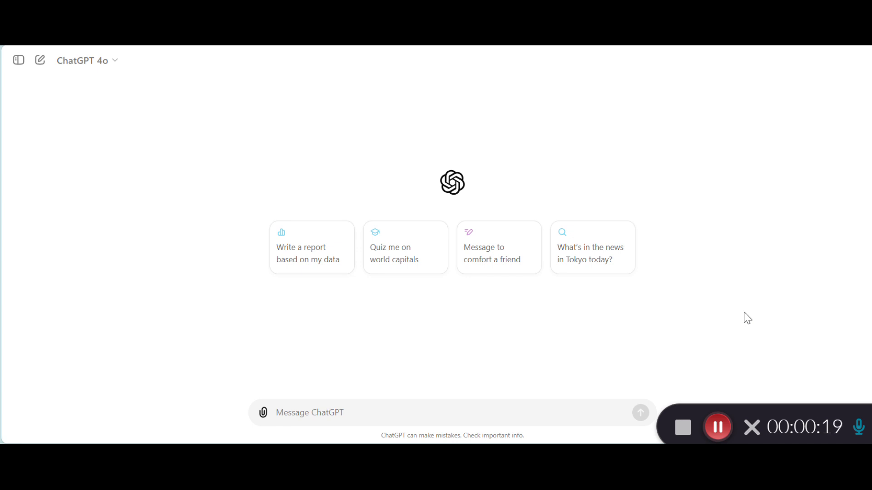
mouse_move(672, 319)
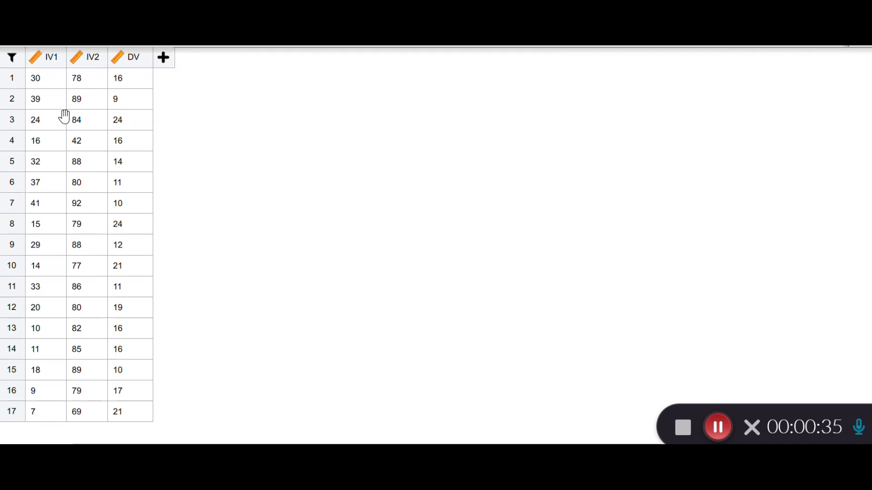
mouse_move(48, 64)
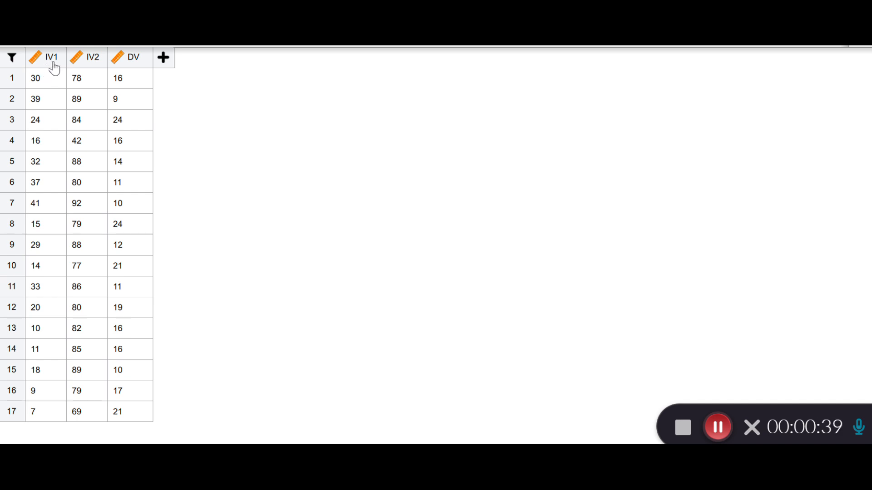
mouse_move(93, 61)
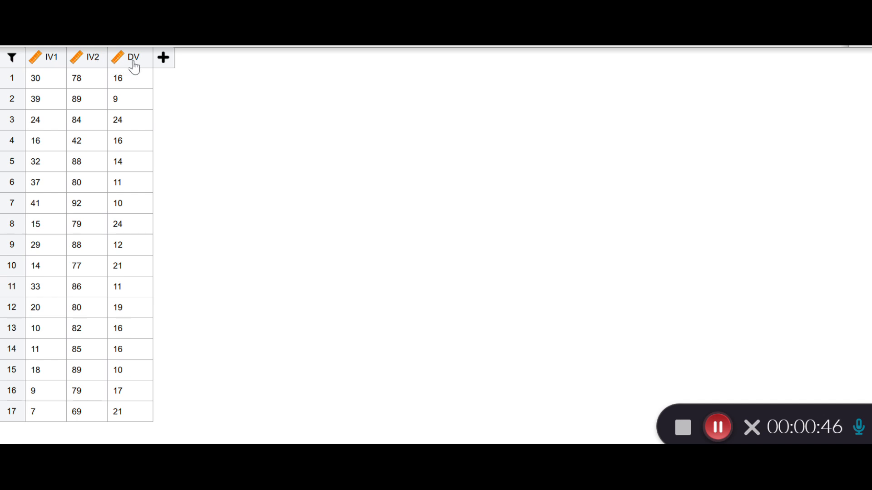
mouse_move(253, 82)
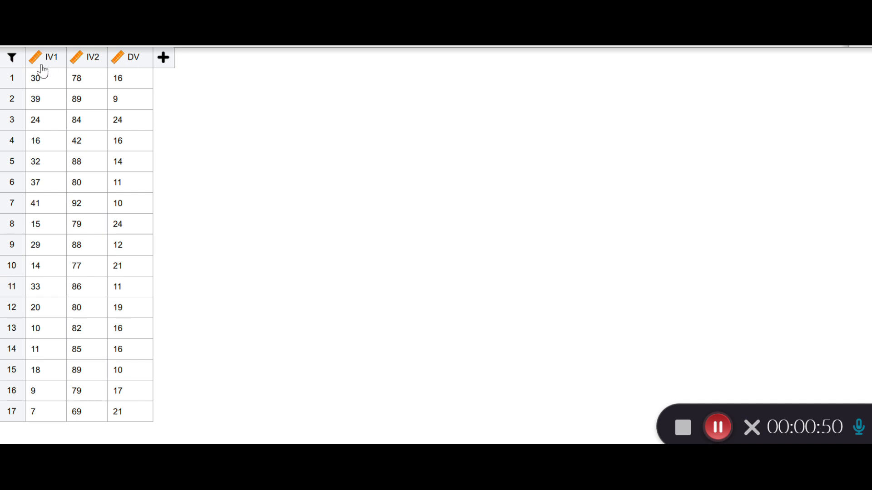
mouse_move(116, 79)
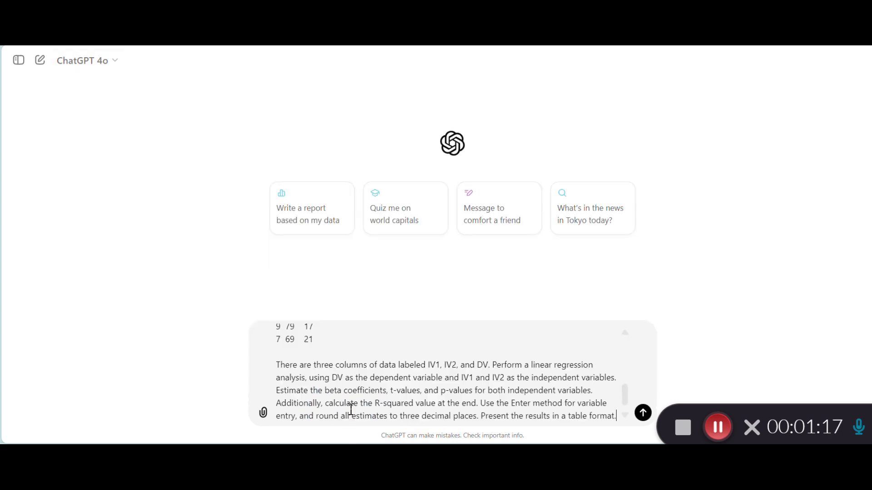
mouse_move(367, 396)
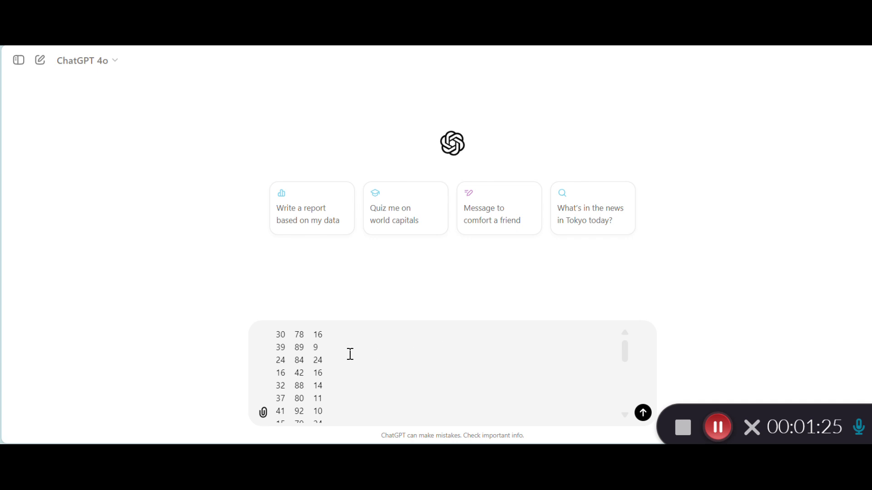
- Highlight text in the draft asking for betas, t, p, R-squared and three-decimal tables
double_click(279, 335)
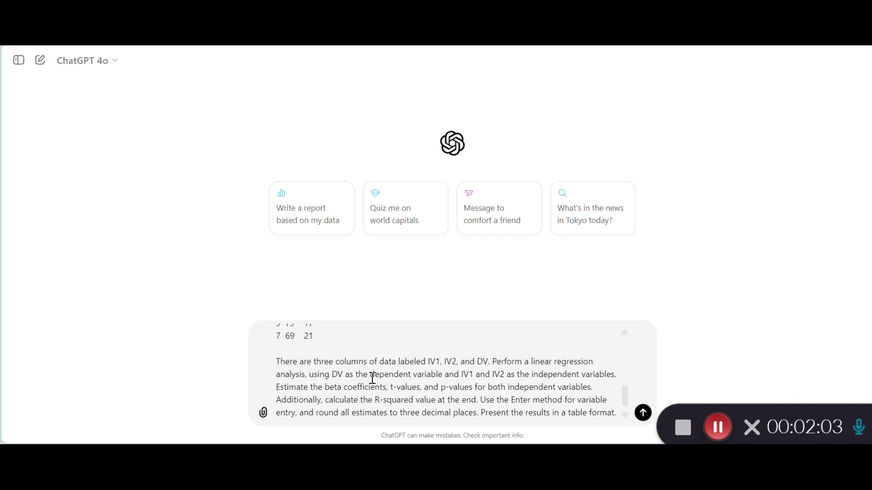
mouse_move(418, 371)
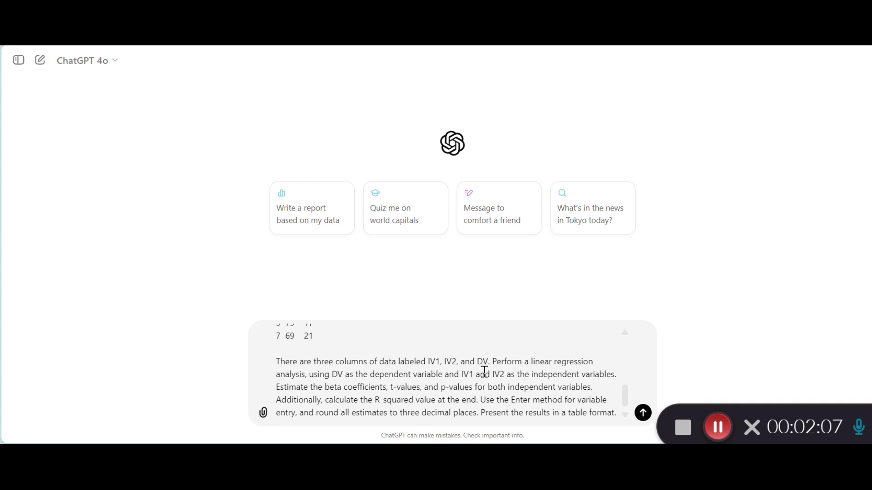
mouse_move(483, 383)
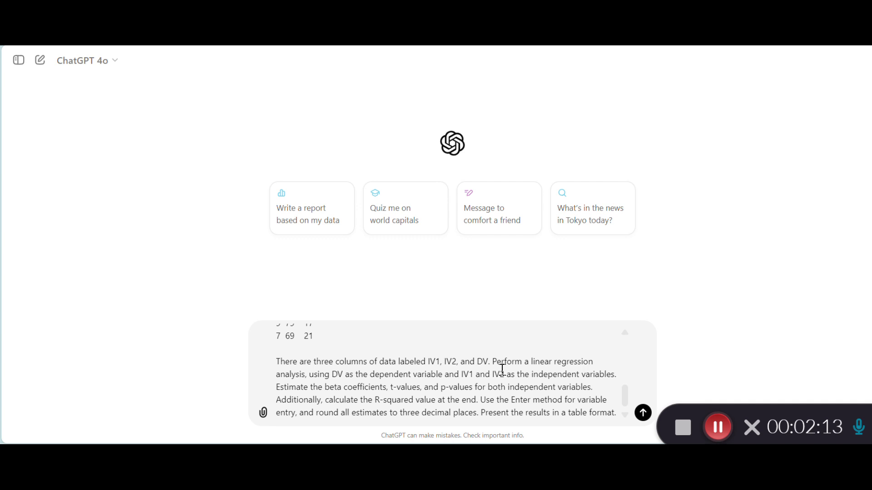
mouse_move(314, 387)
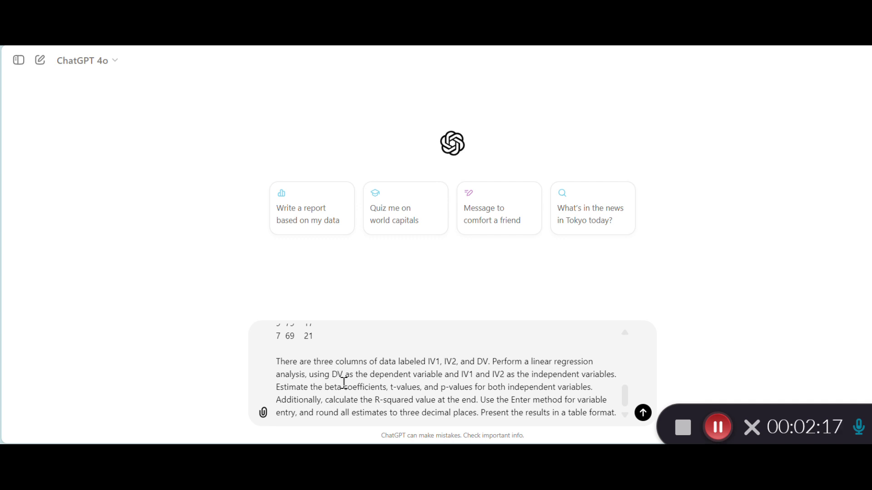
mouse_move(453, 382)
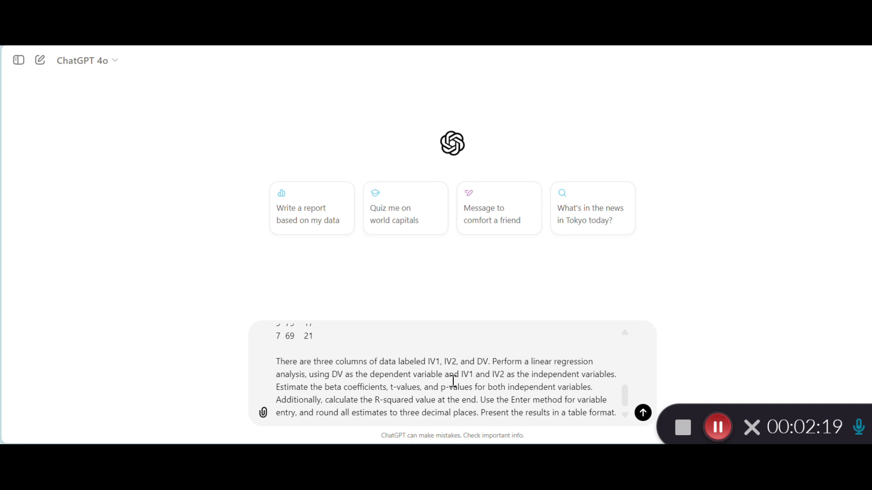
mouse_move(550, 393)
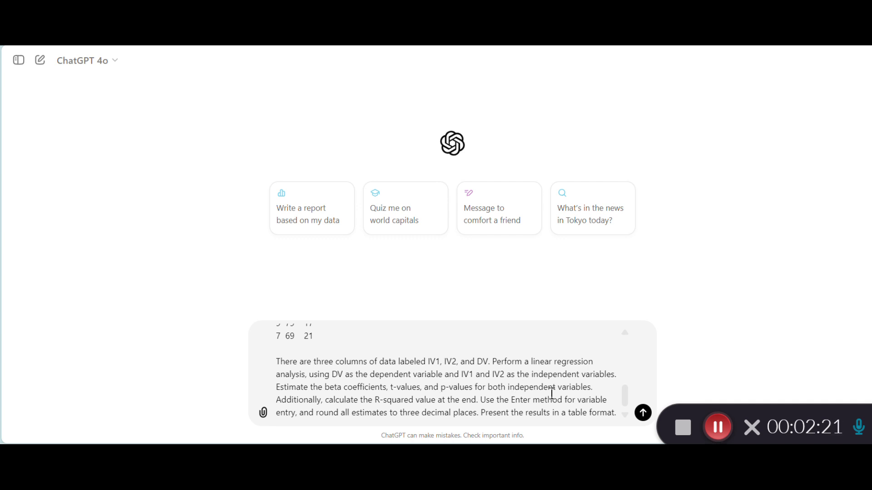
mouse_move(597, 399)
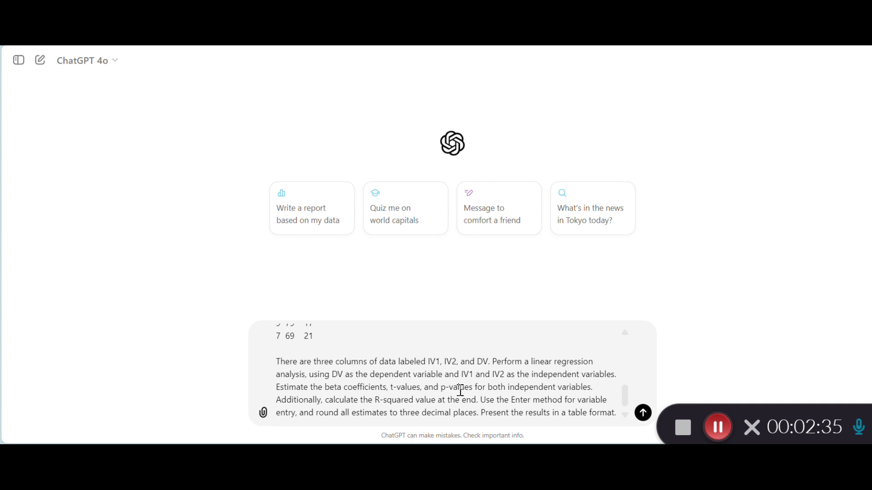
mouse_move(582, 395)
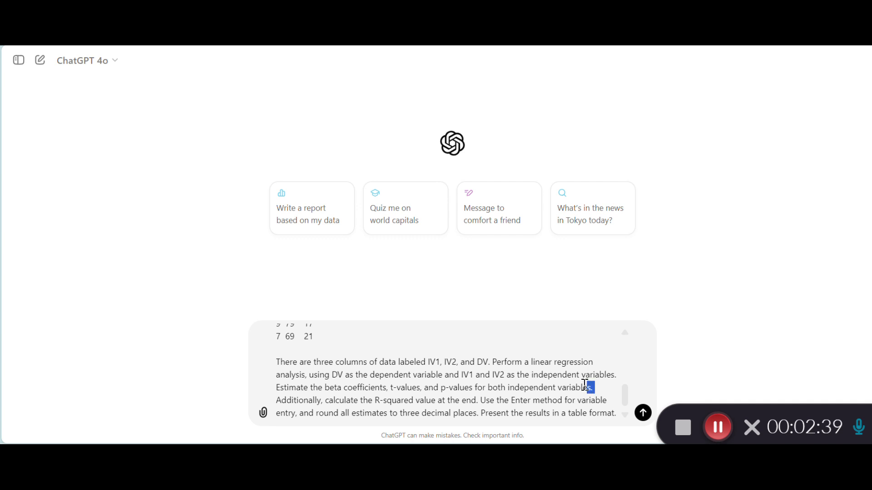
left_click_drag(592, 387, 277, 387)
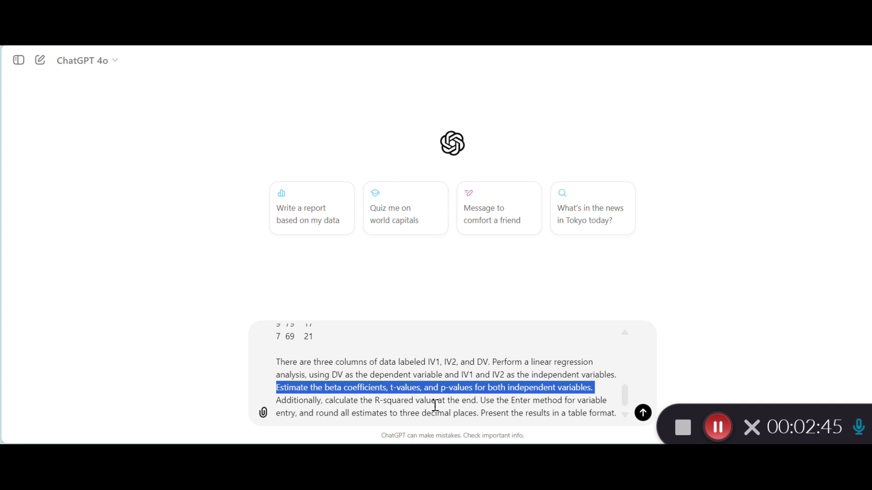
mouse_move(452, 394)
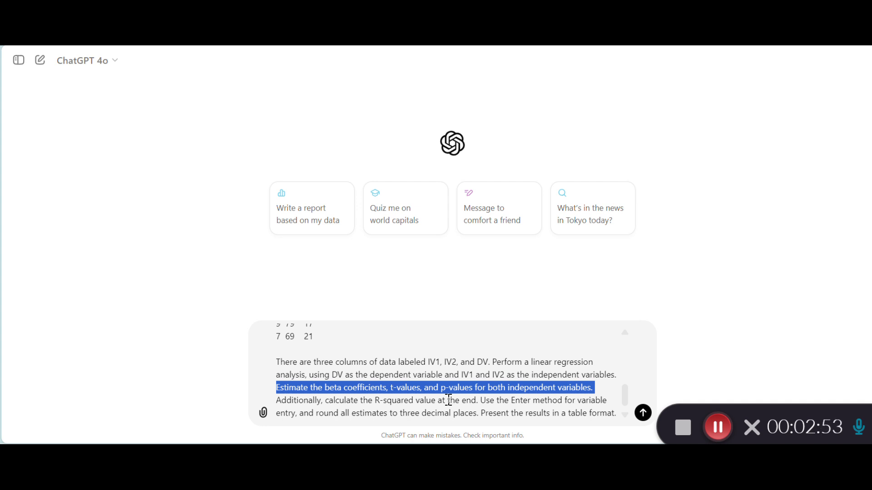
left_click(403, 400)
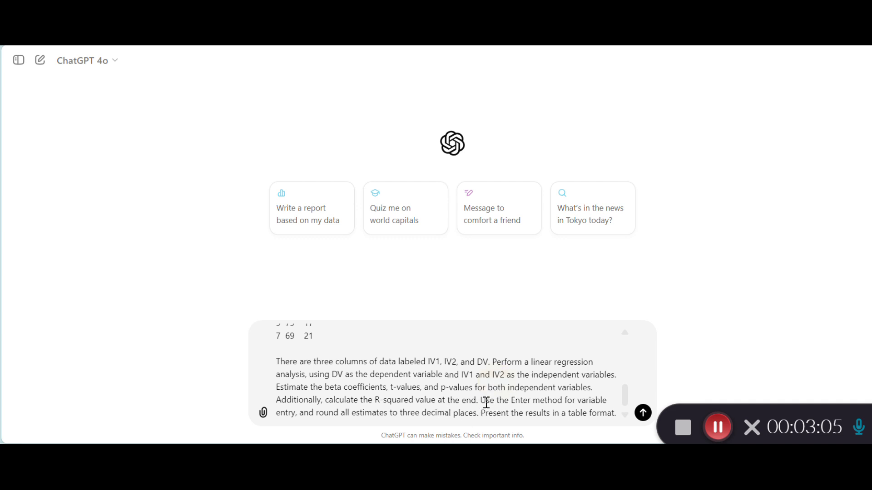
- Review the prompt's closing three-decimal rounding request and table-format sentence in the new chat
double_click(520, 400)
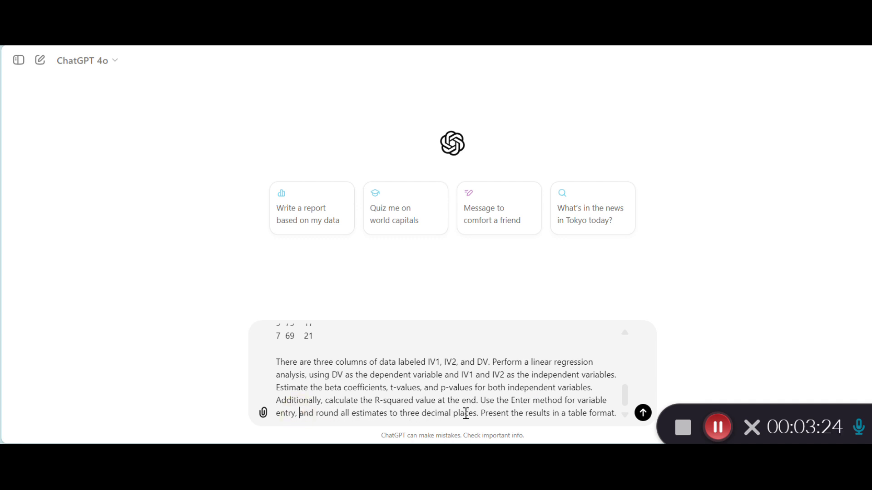
double_click(465, 413)
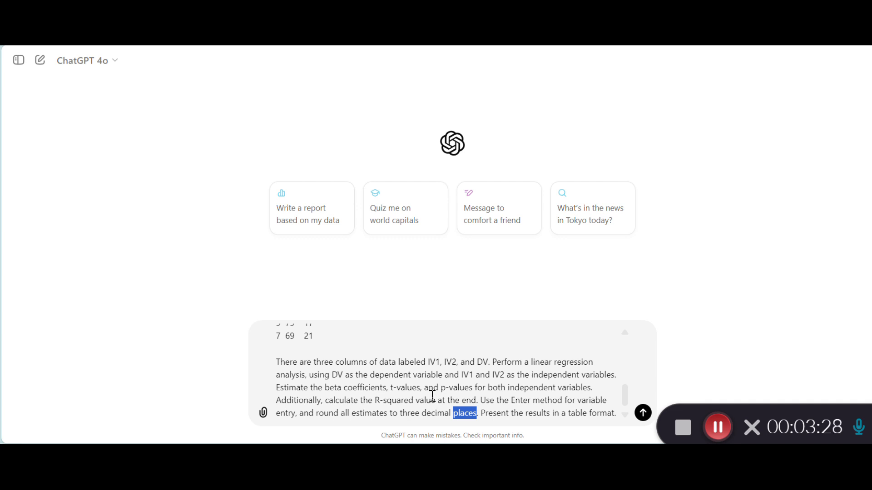
mouse_move(431, 385)
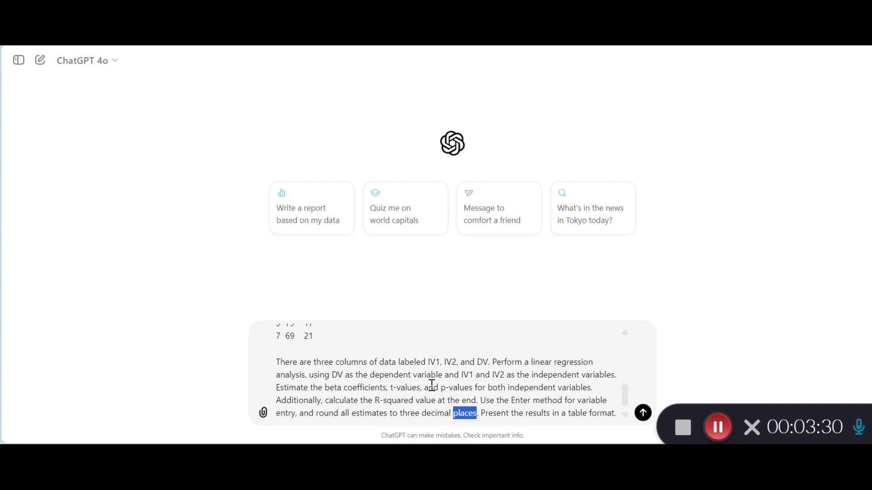
mouse_move(429, 385)
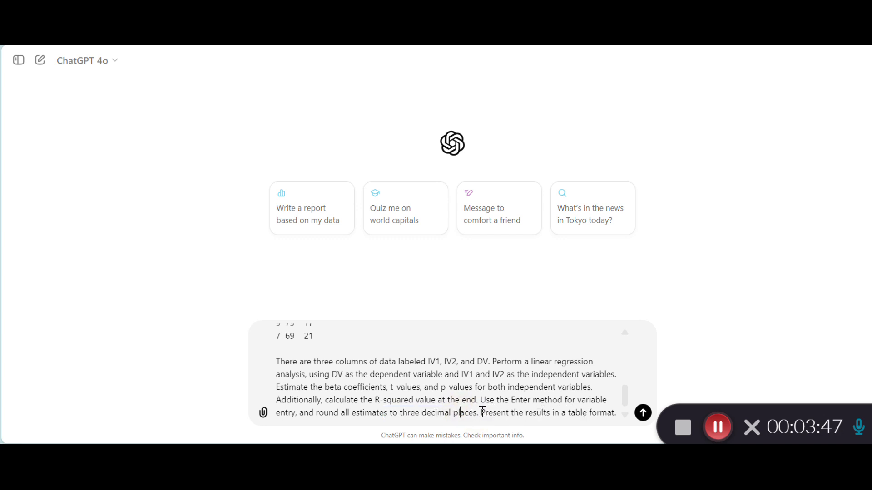
left_click_drag(480, 412, 617, 412)
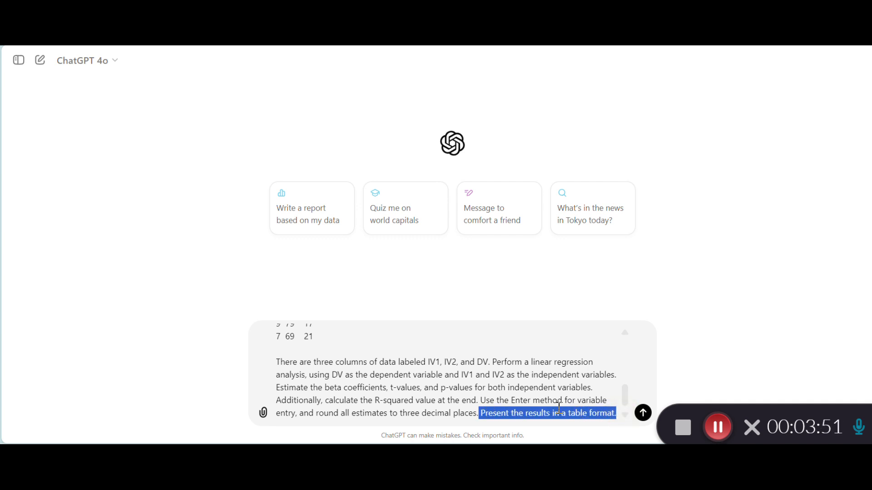
mouse_move(483, 382)
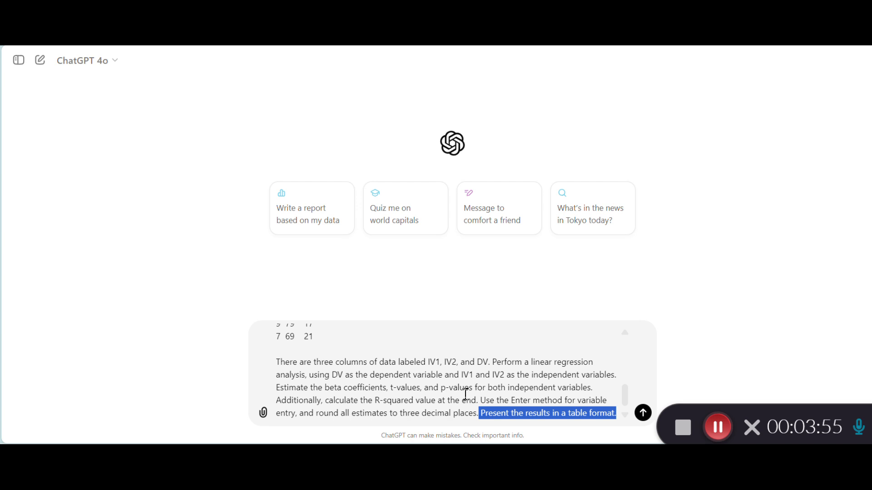
mouse_move(257, 244)
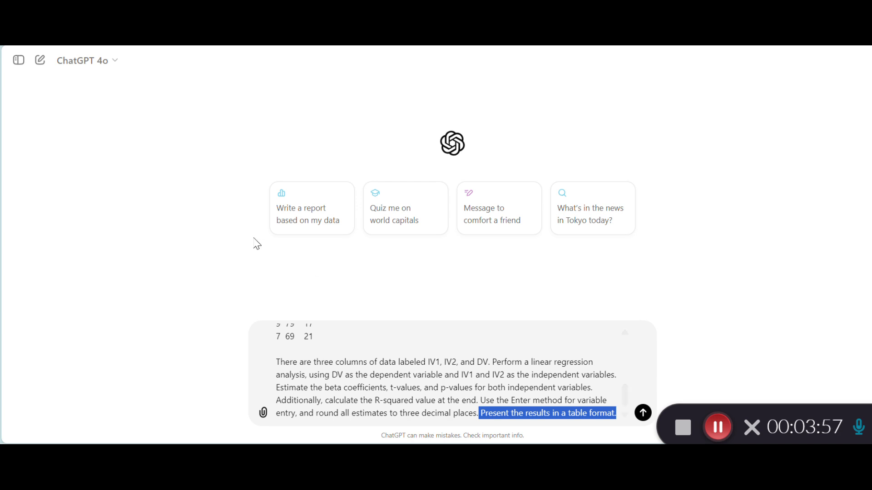
mouse_move(191, 205)
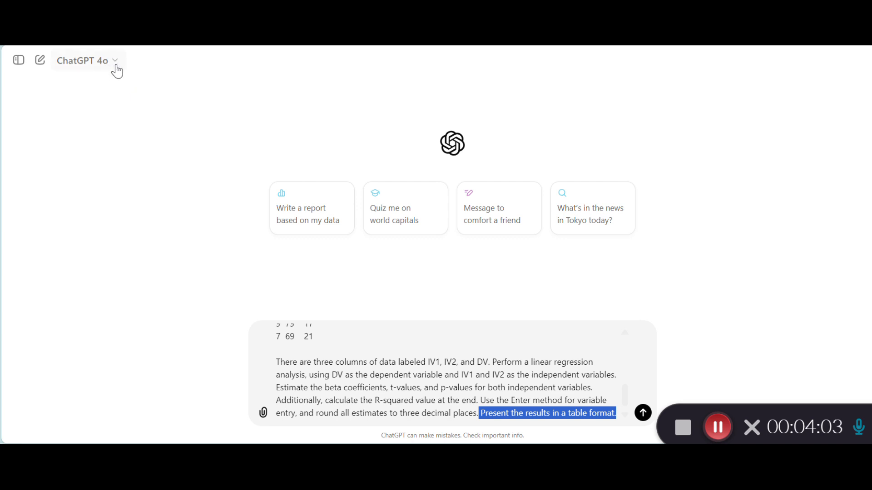
left_click(84, 60)
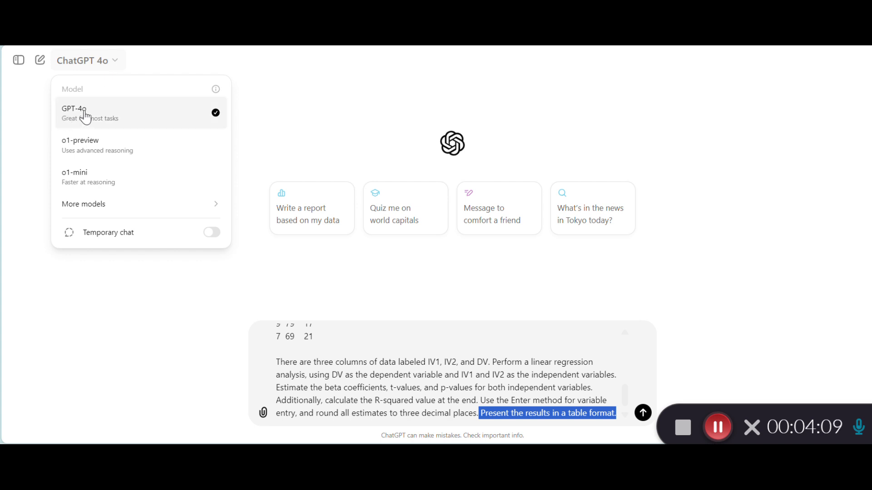
mouse_move(72, 145)
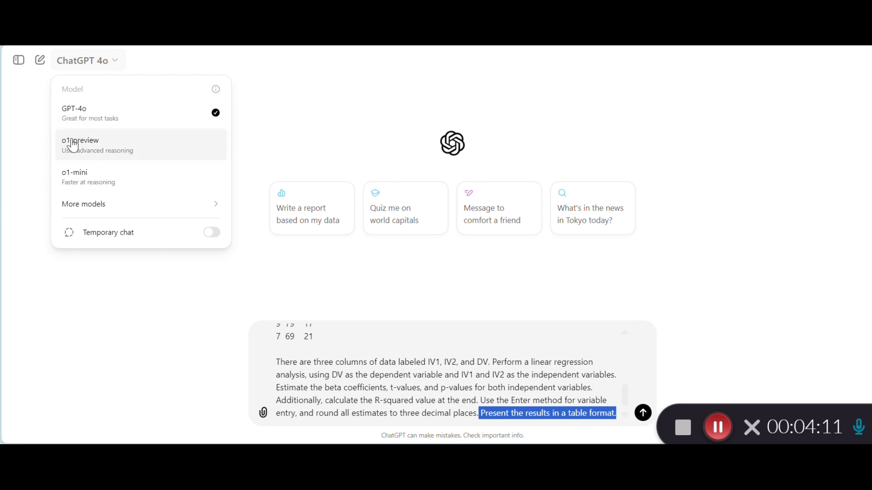
mouse_move(84, 177)
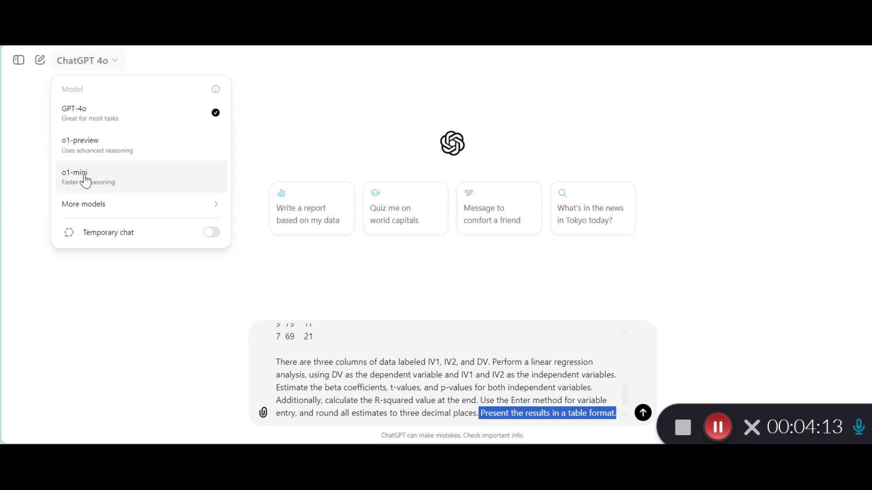
mouse_move(97, 206)
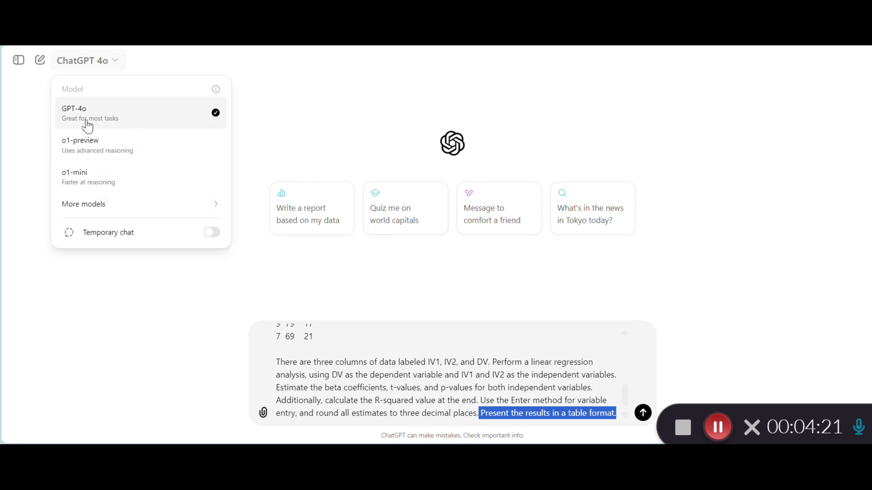
mouse_move(83, 120)
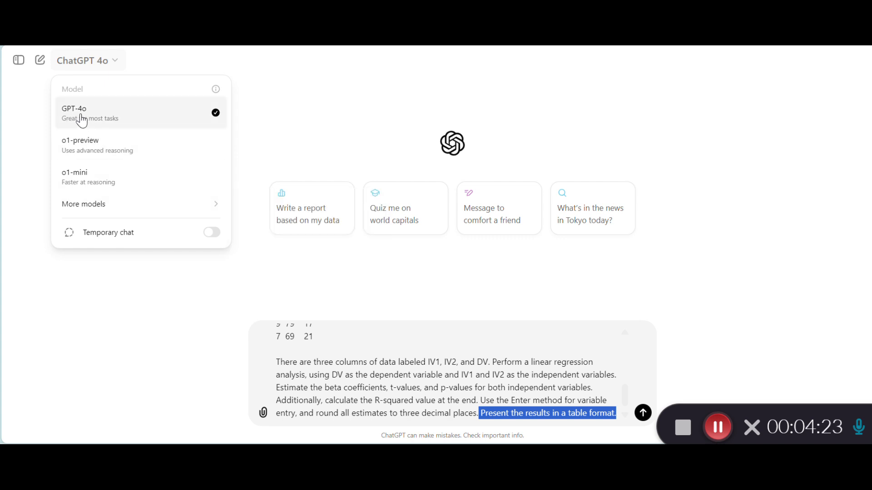
mouse_move(78, 150)
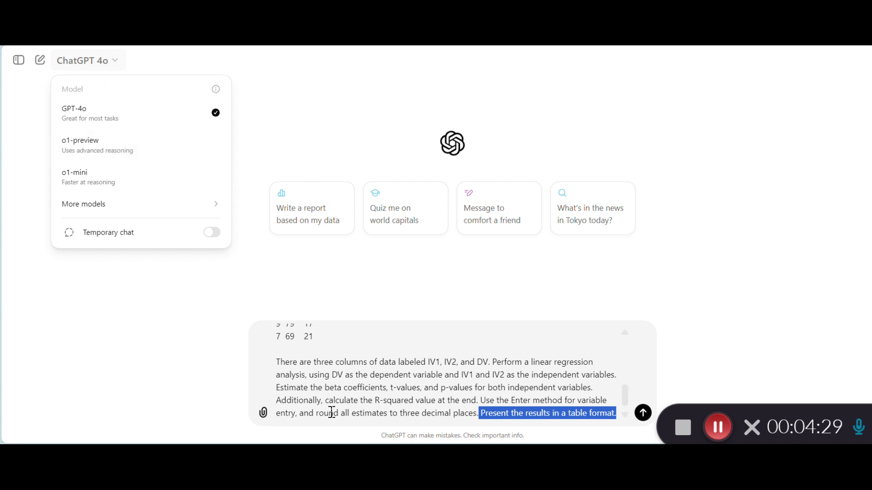
left_click(375, 383)
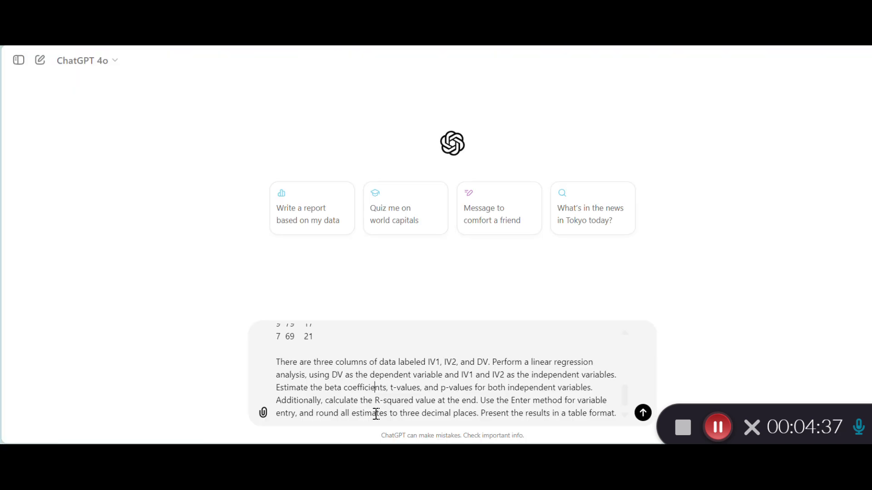
mouse_move(643, 413)
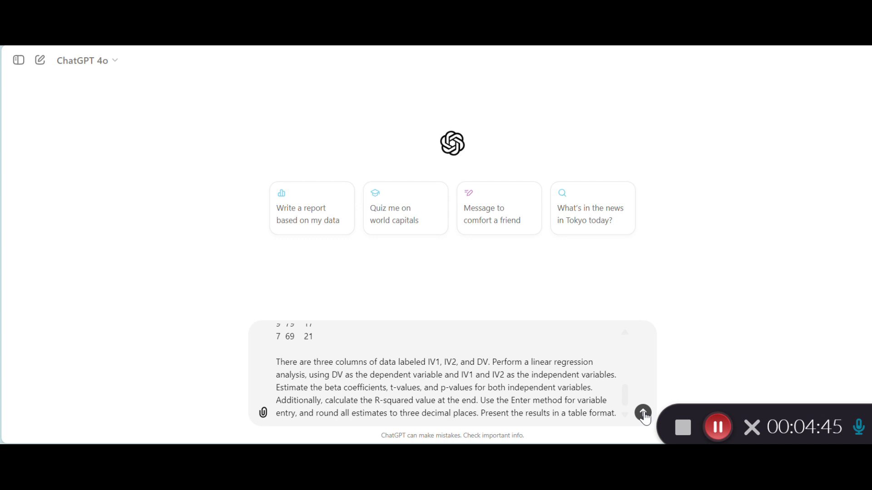
- Send the regression prompt with the IV1, IV2 and DV data
left_click(642, 413)
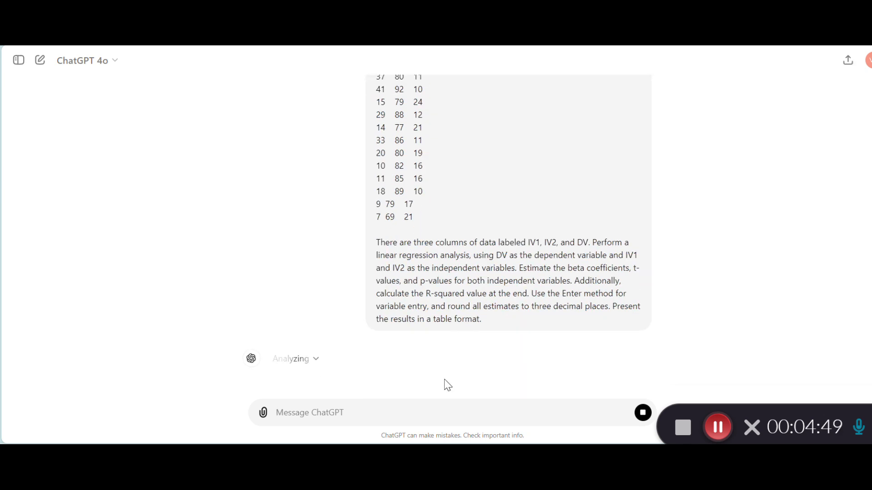
mouse_move(321, 366)
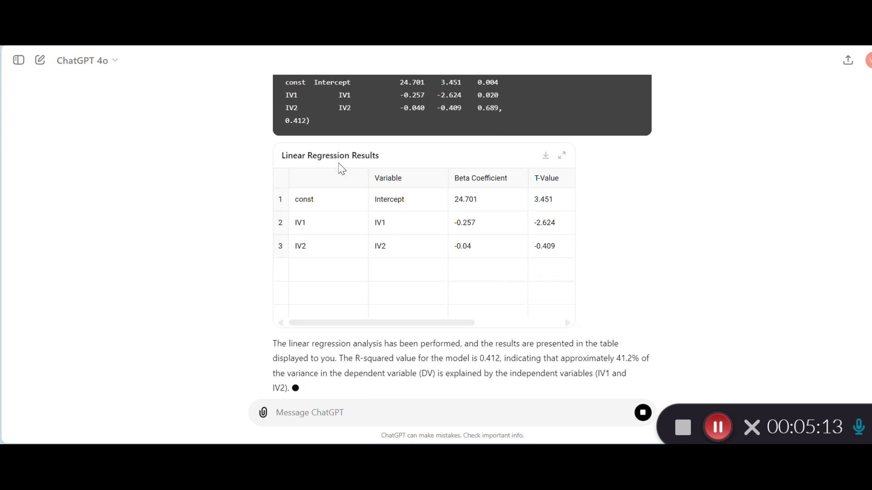
- Scroll the regression table through P-Value, quoting the intercept's t-value 3.451
scroll("down", 3)
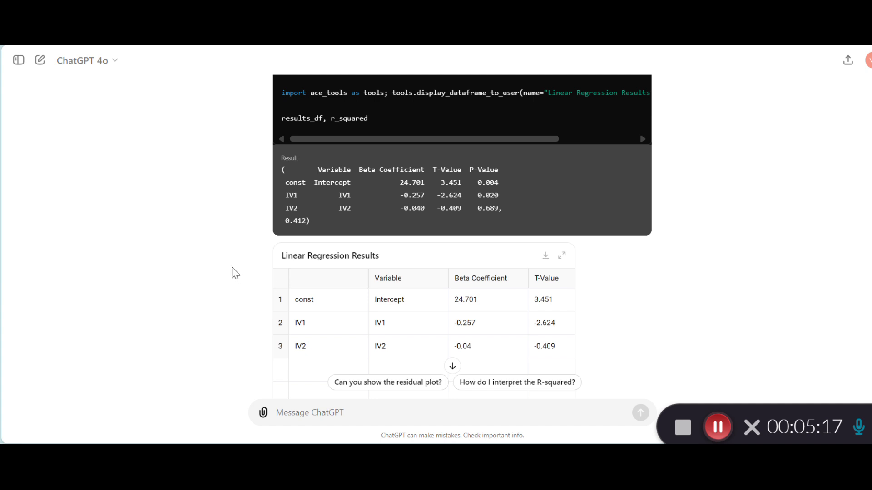
mouse_move(657, 326)
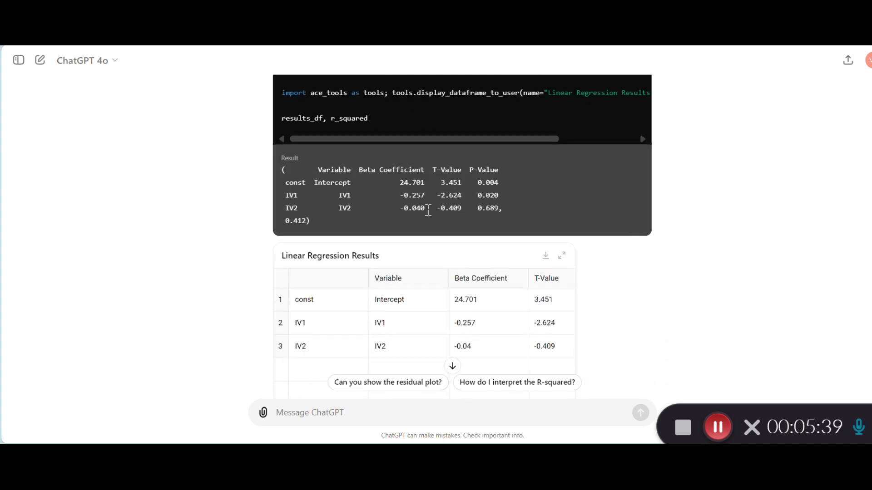
scroll("down", 3)
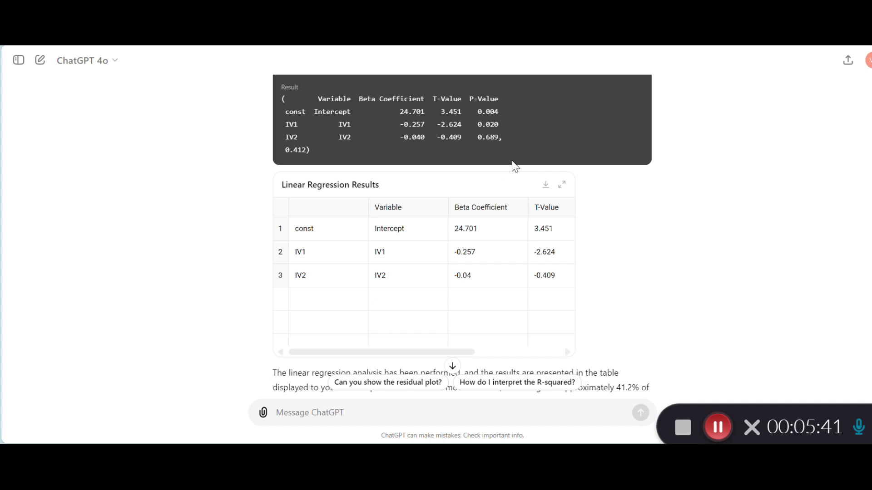
mouse_move(463, 153)
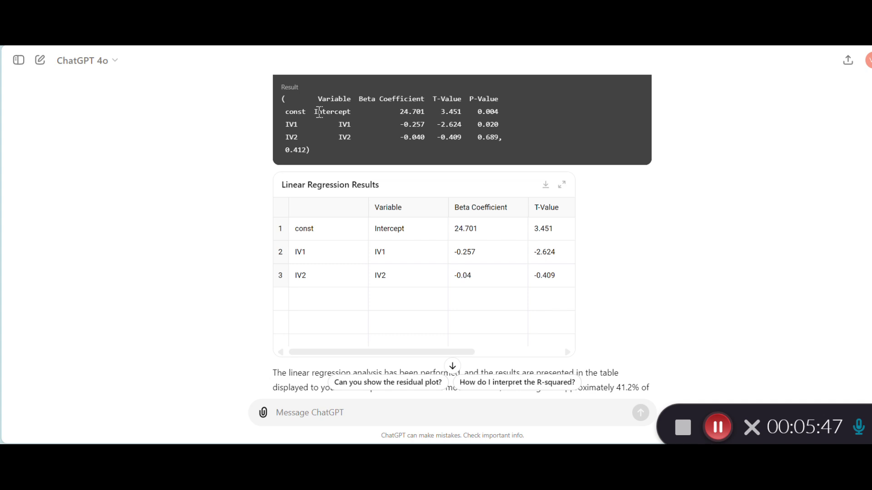
left_click(389, 229)
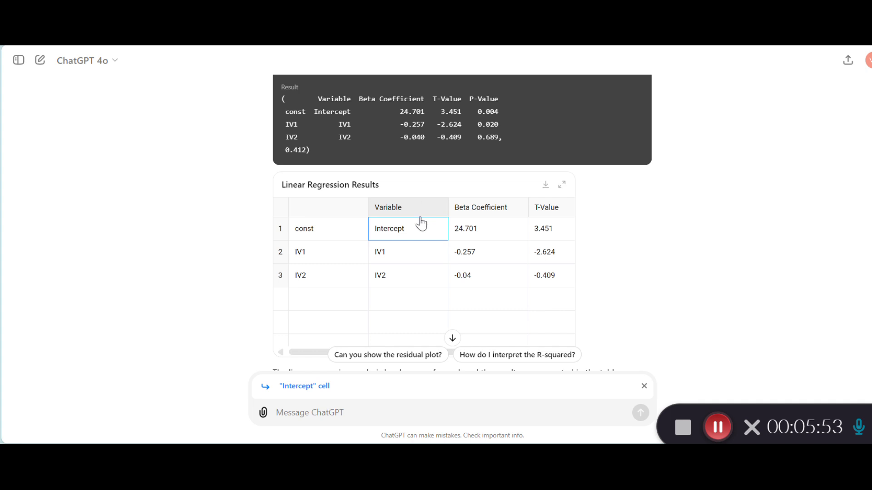
mouse_move(404, 241)
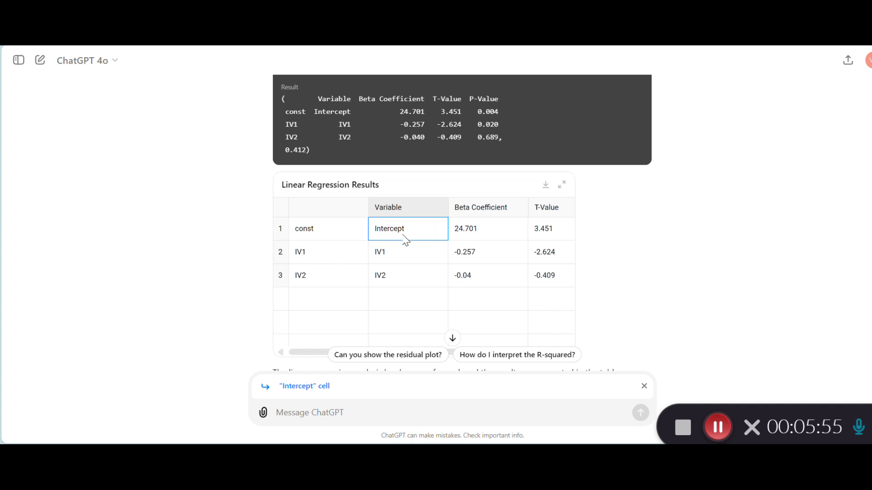
mouse_move(404, 239)
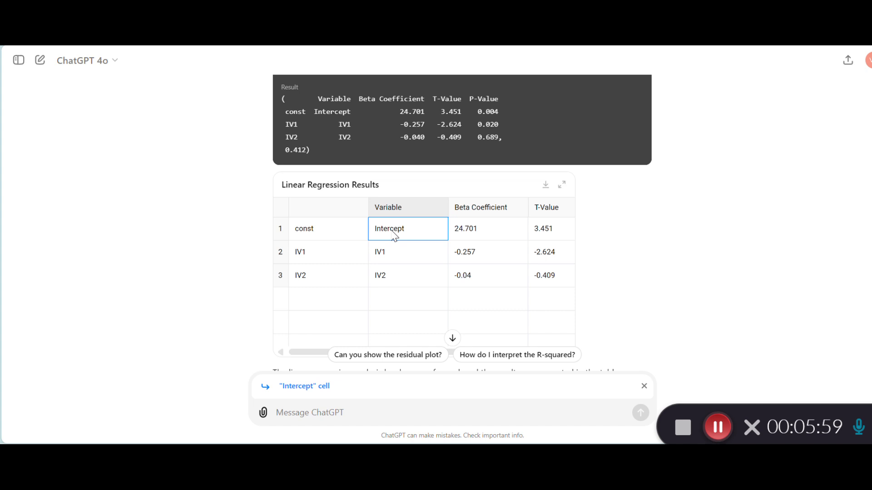
mouse_move(614, 287)
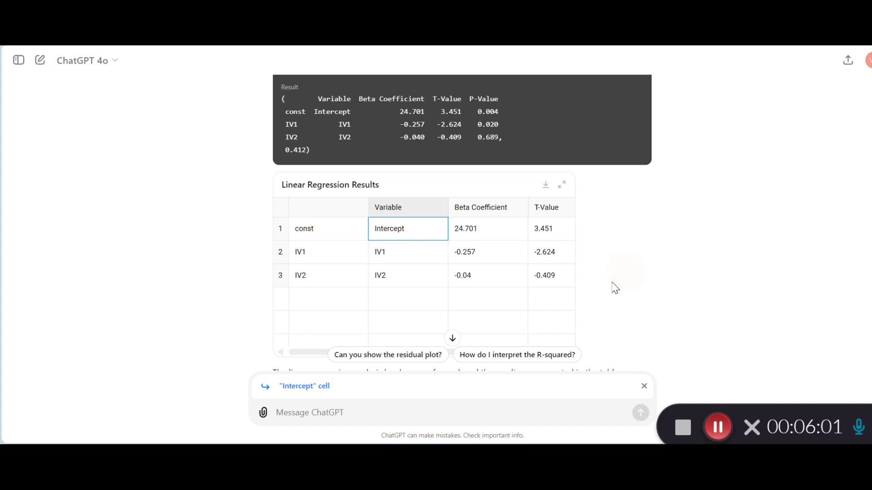
mouse_move(471, 240)
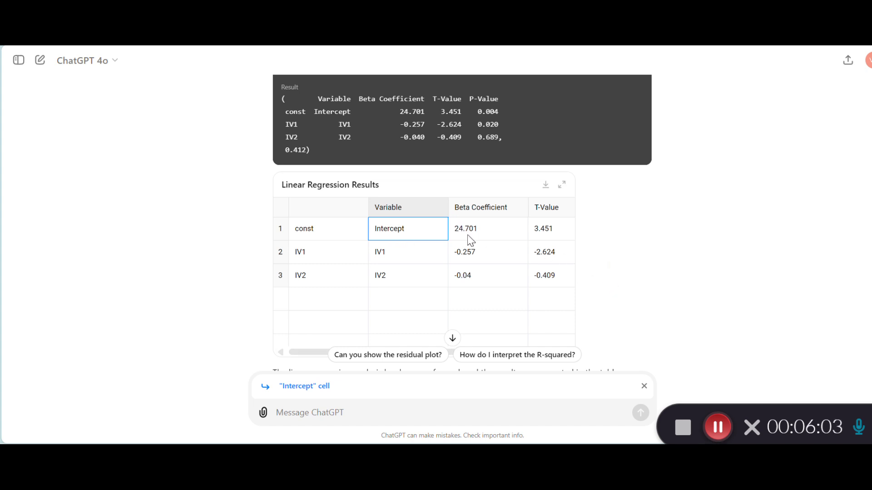
mouse_move(470, 236)
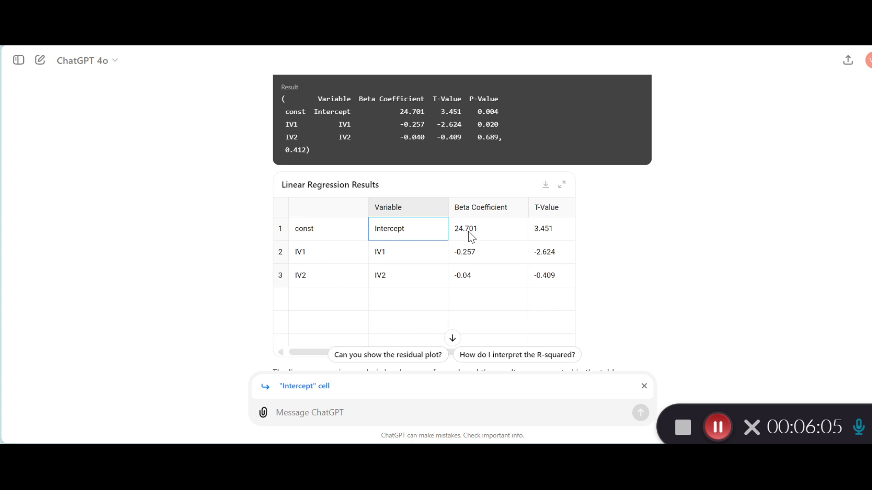
mouse_move(550, 240)
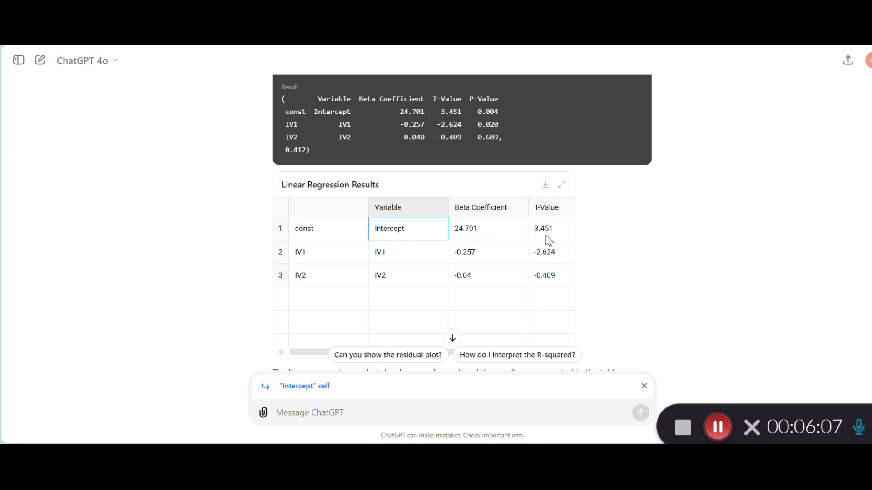
mouse_move(608, 257)
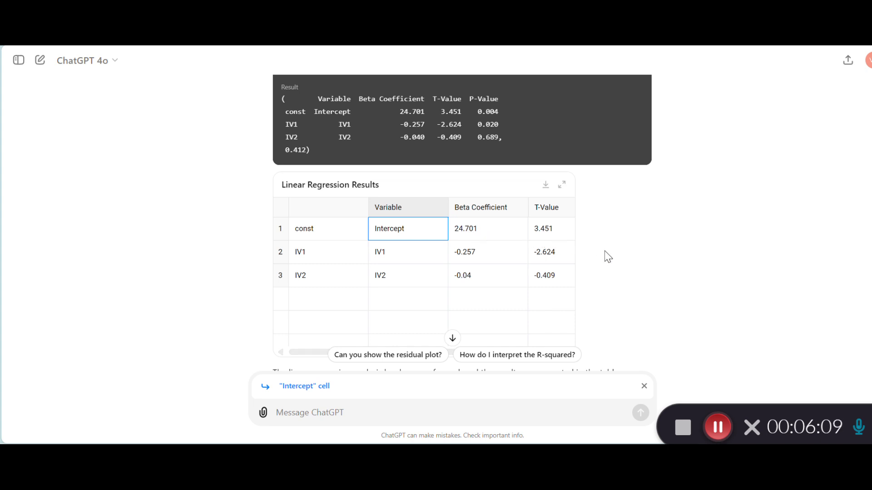
left_click(550, 228)
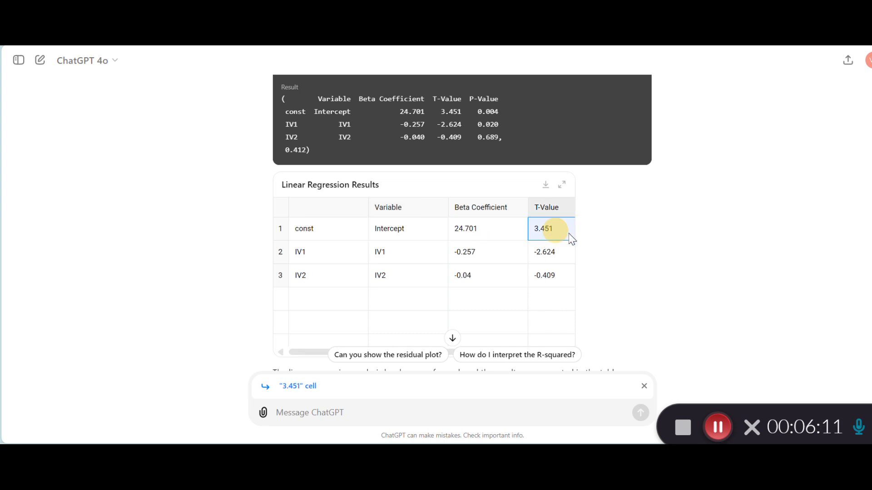
scroll("down", 3)
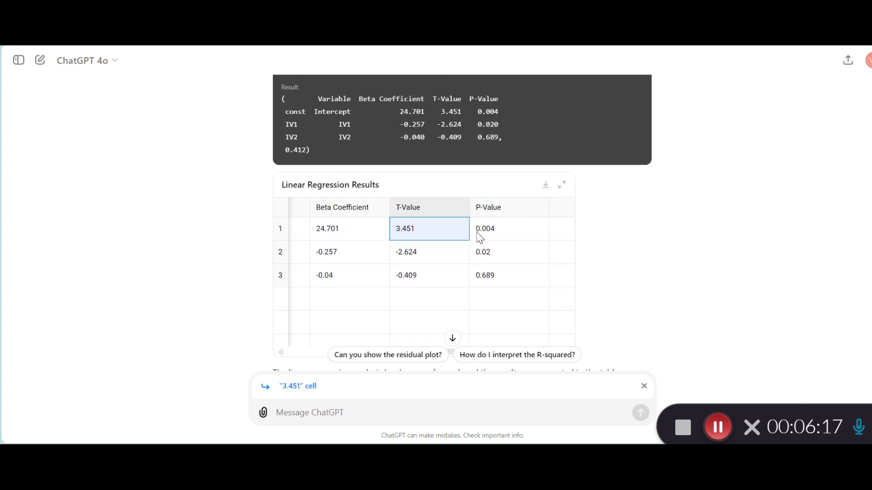
mouse_move(486, 387)
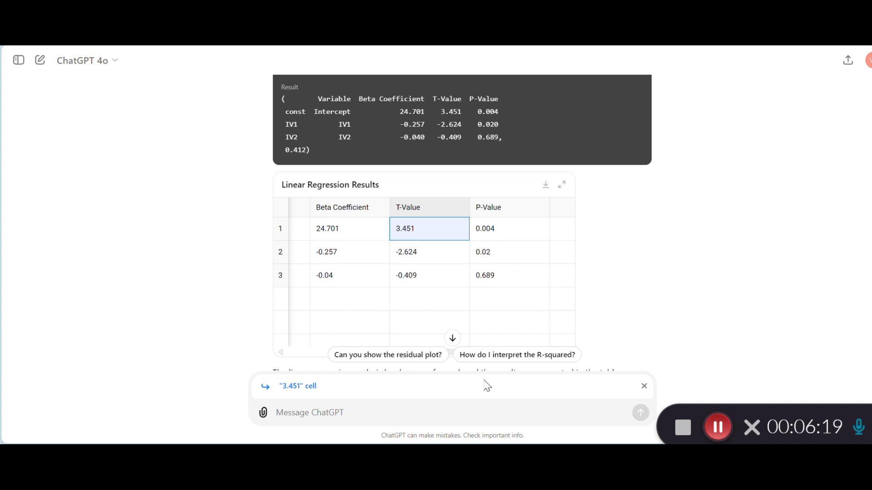
scroll("down", 3)
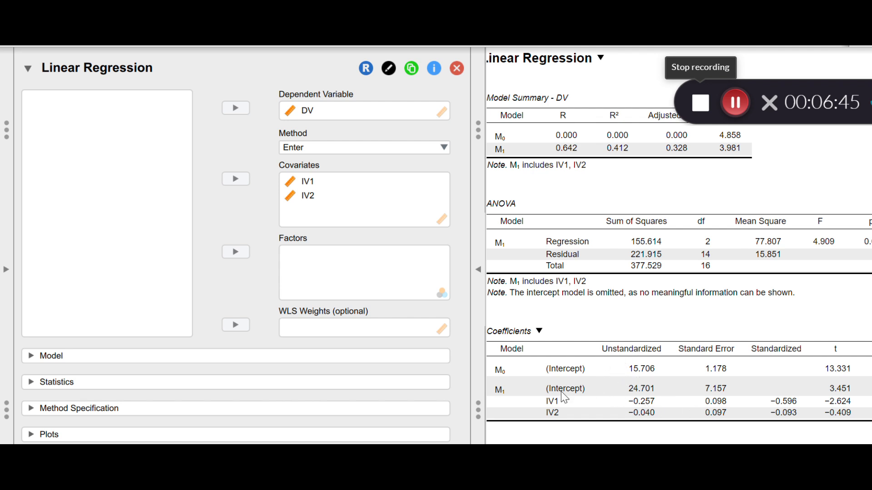
mouse_move(577, 398)
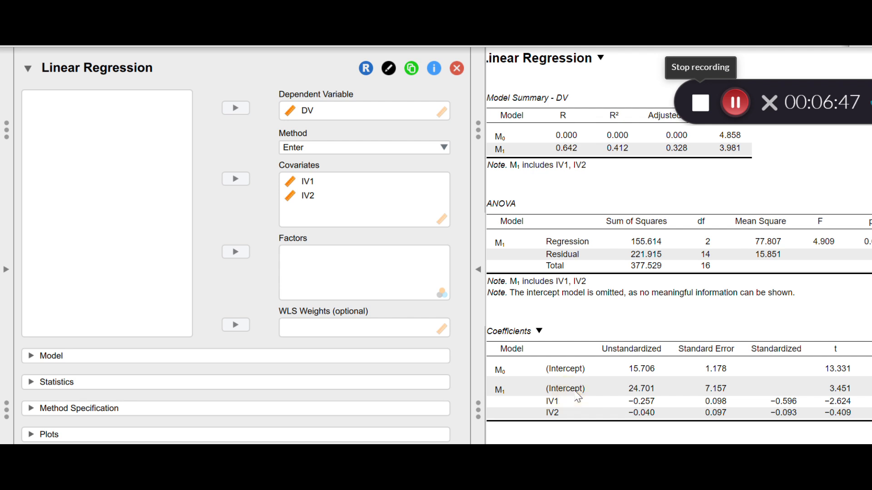
mouse_move(608, 387)
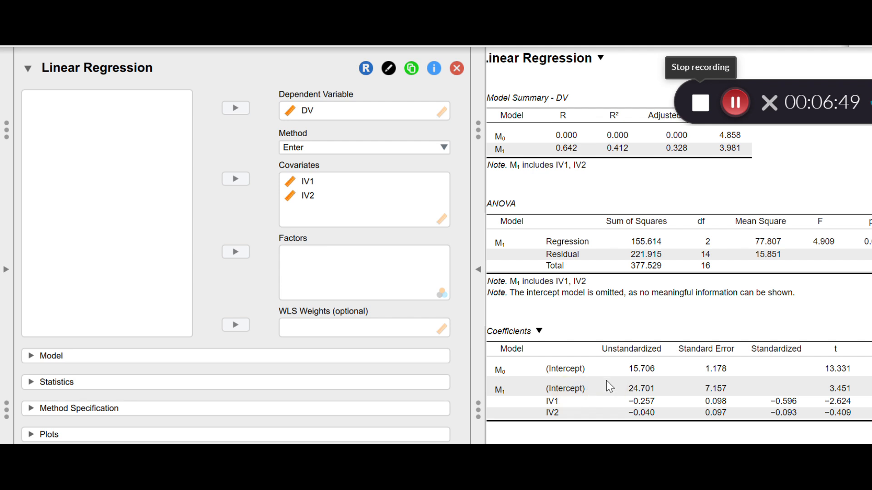
mouse_move(638, 394)
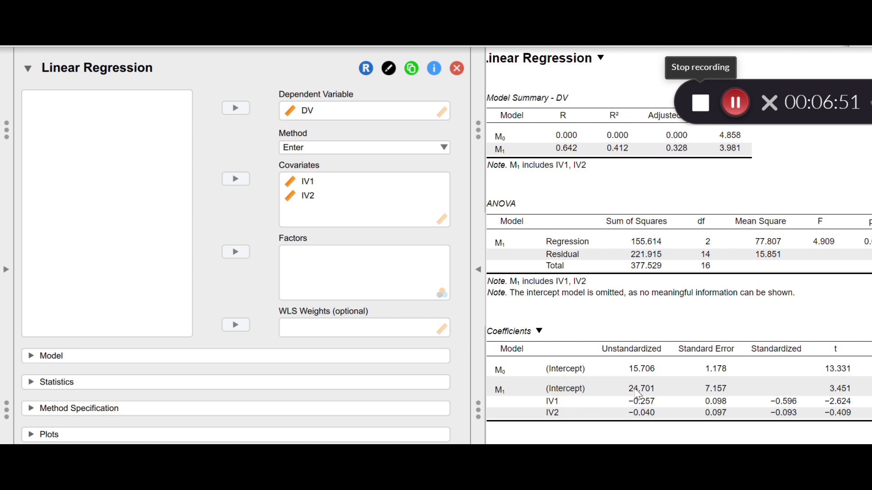
mouse_move(660, 369)
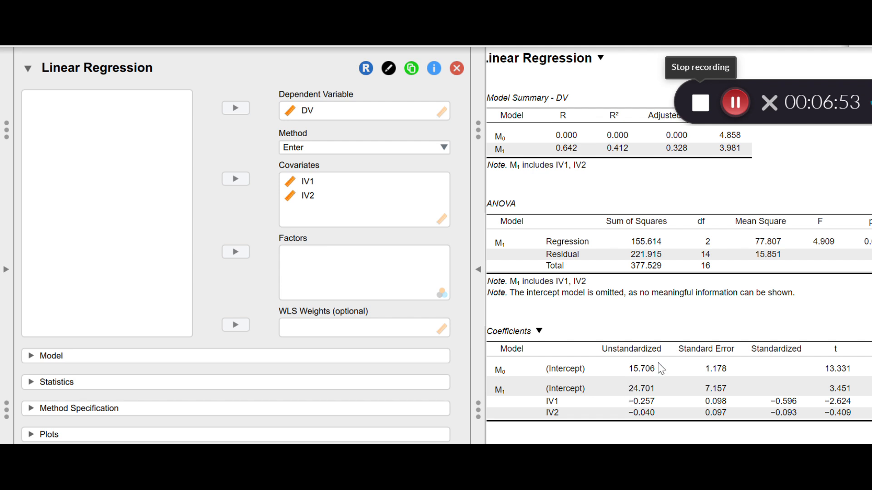
mouse_move(679, 379)
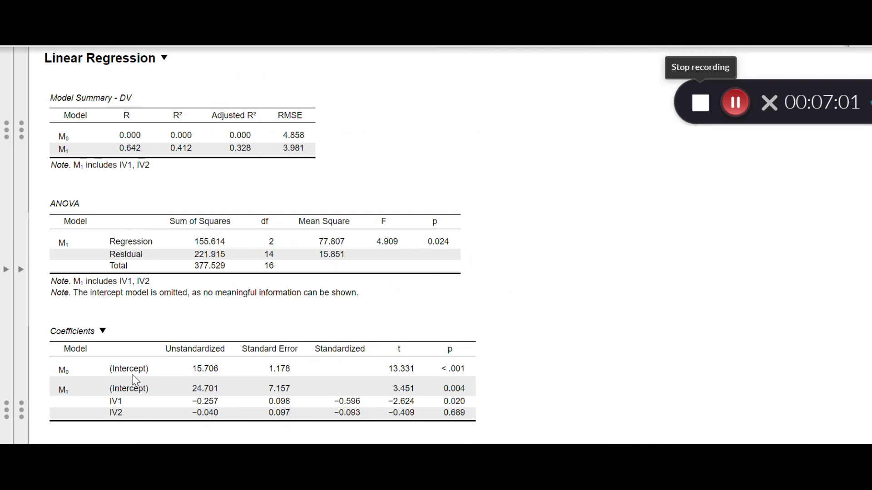
mouse_move(201, 397)
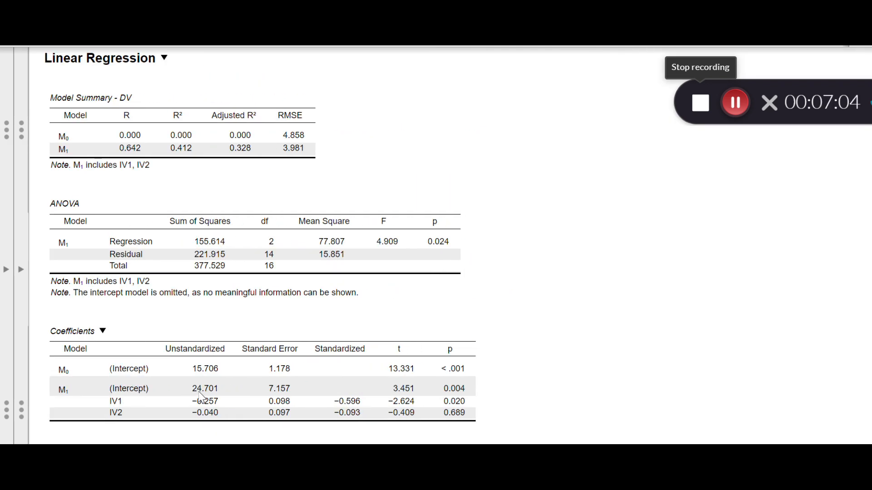
mouse_move(217, 397)
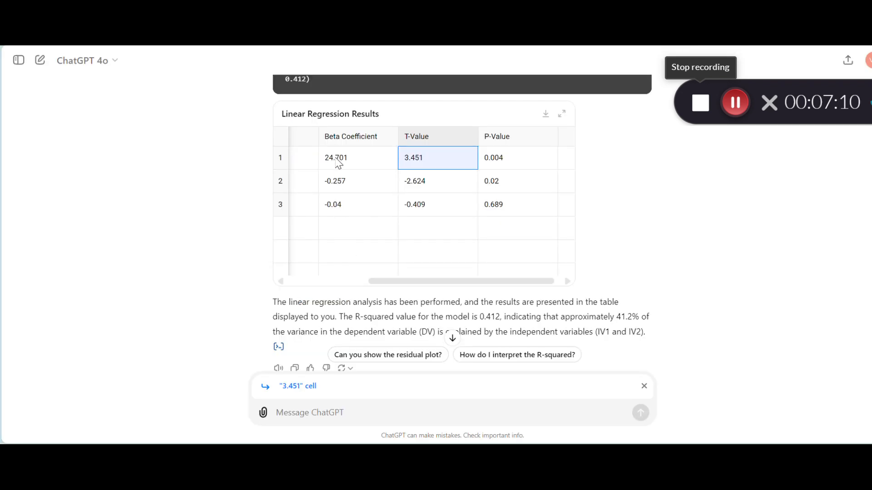
- Select the intercept's beta coefficient 24.701 in the results table
left_click(356, 157)
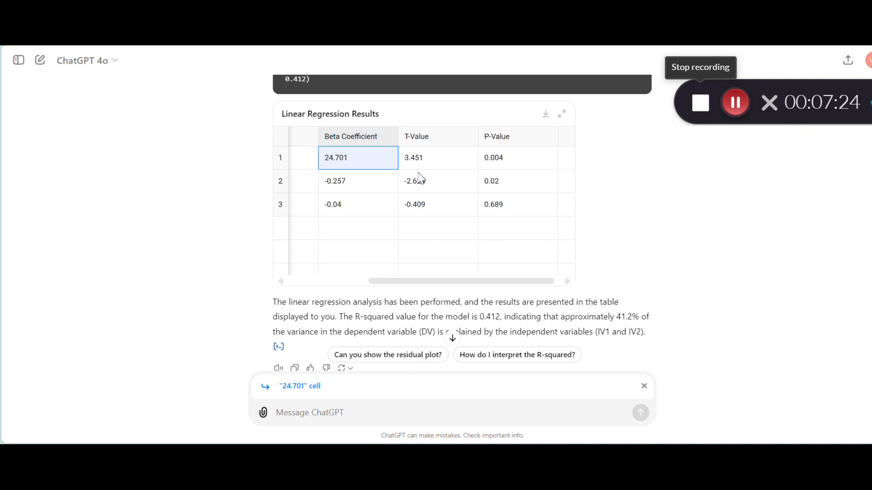
mouse_move(501, 158)
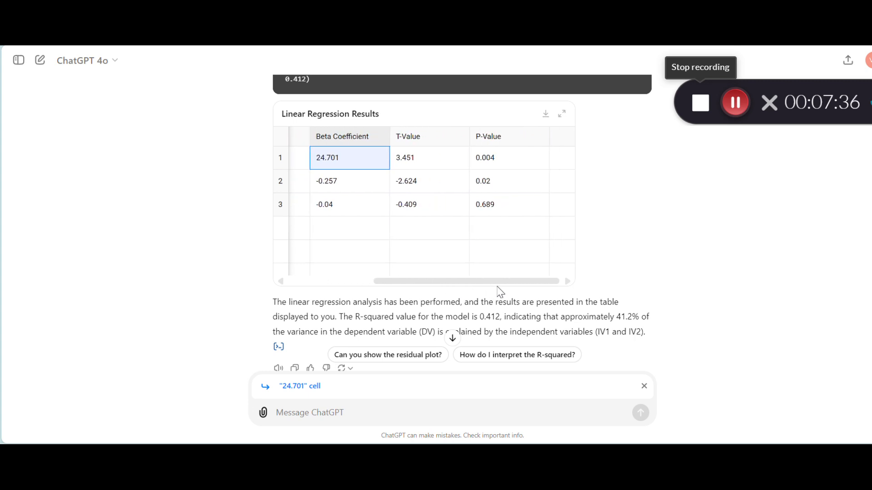
mouse_move(338, 180)
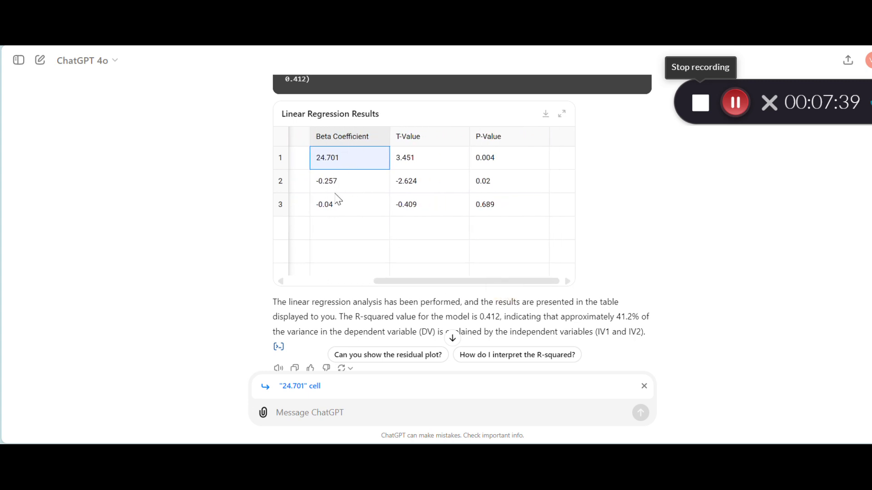
mouse_move(418, 185)
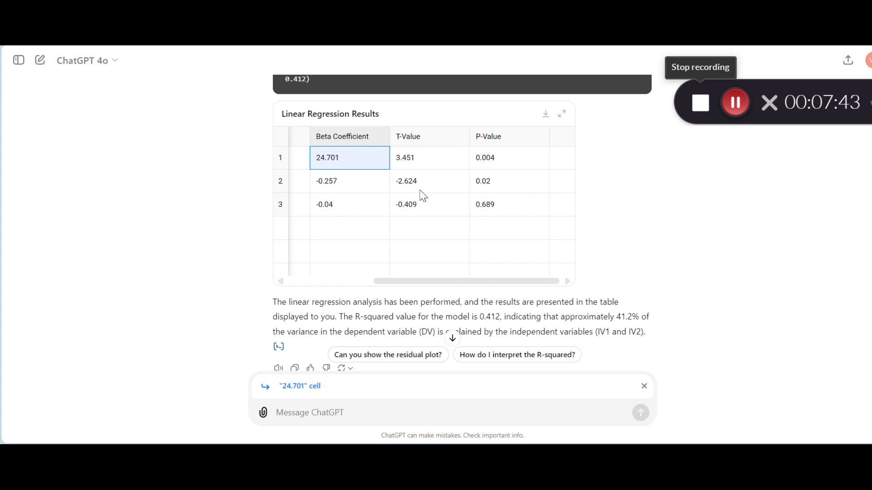
mouse_move(337, 217)
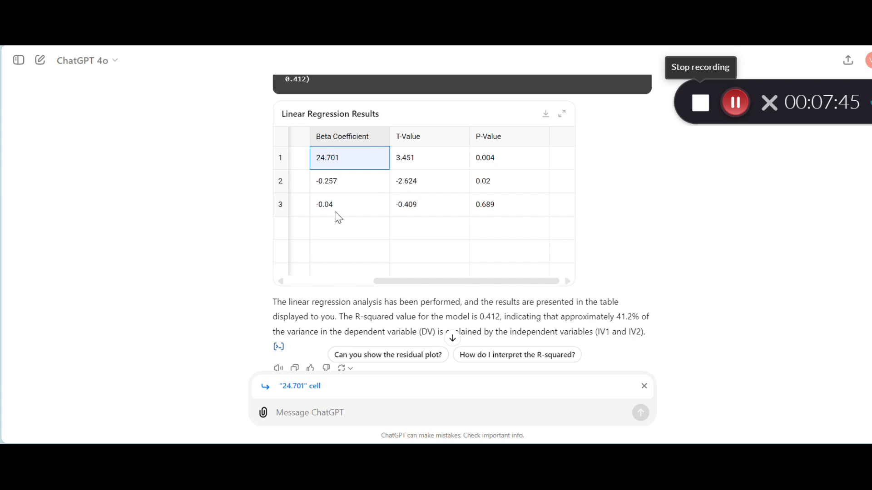
mouse_move(491, 219)
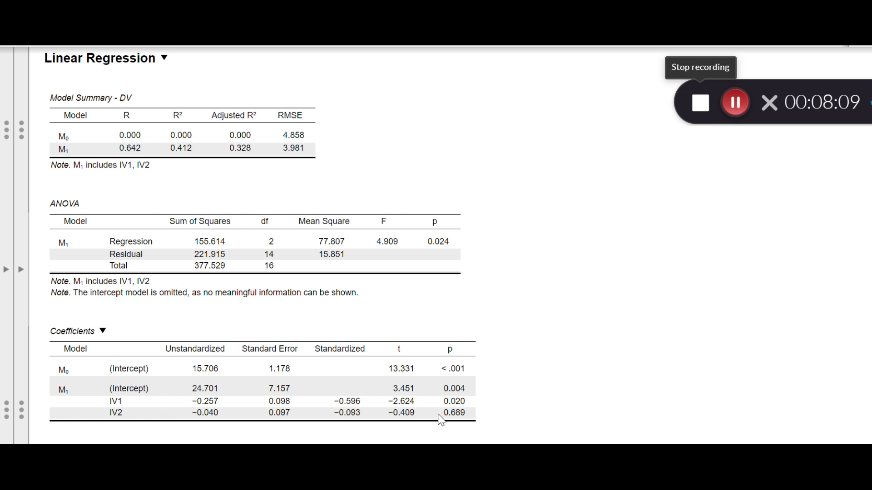
mouse_move(397, 353)
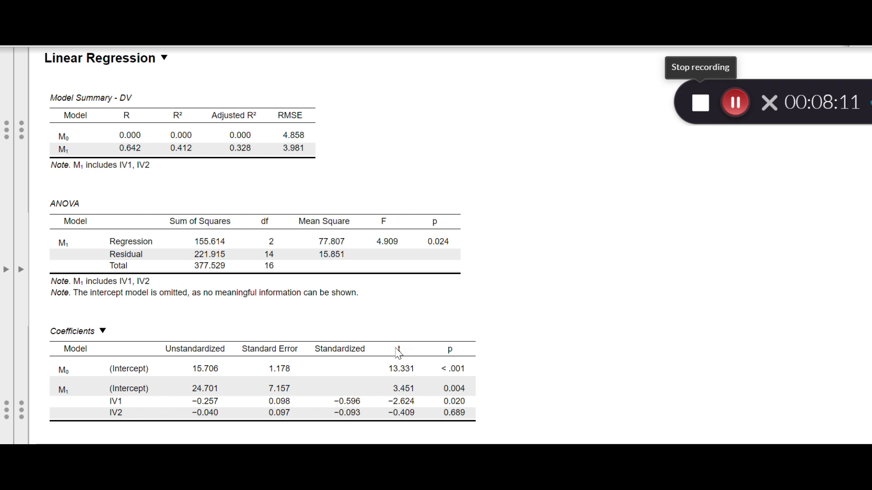
mouse_move(402, 421)
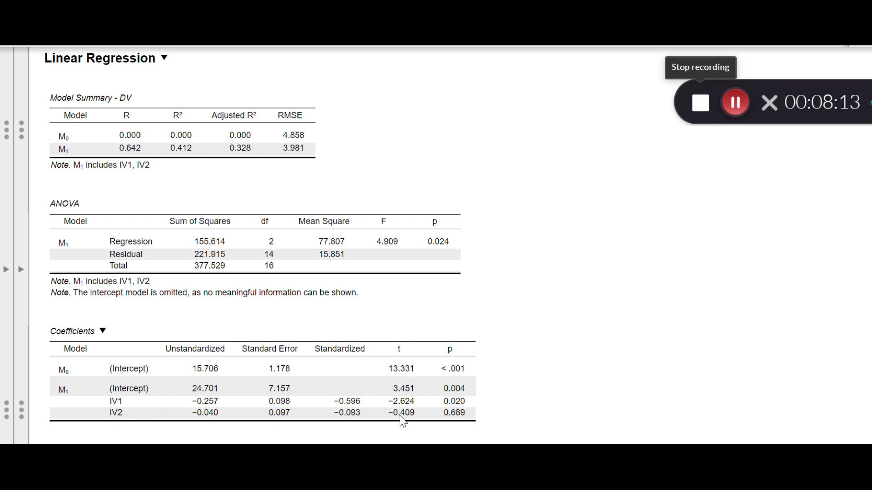
mouse_move(422, 440)
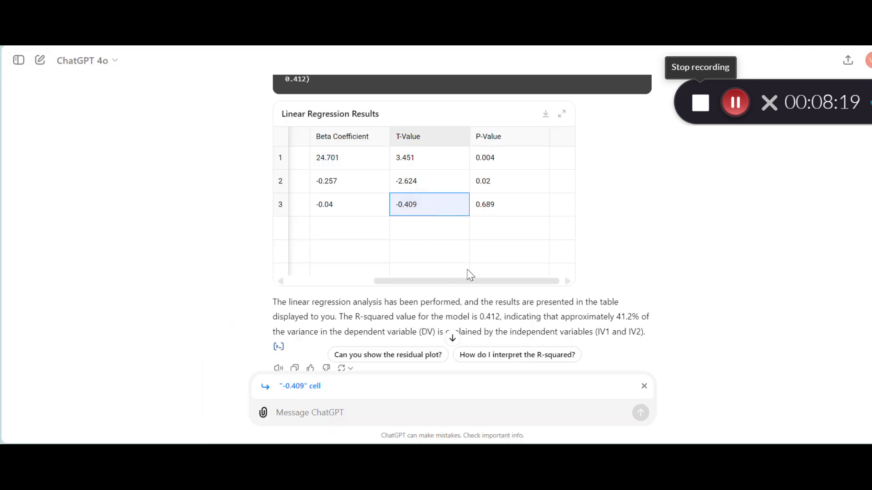
- Scroll to the summary text and highlight the reported R-squared 0.412
scroll("down", 3)
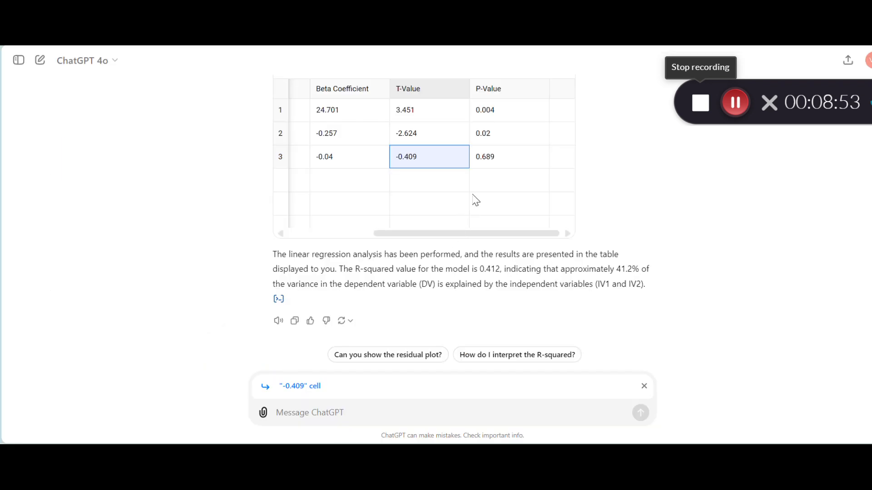
mouse_move(485, 271)
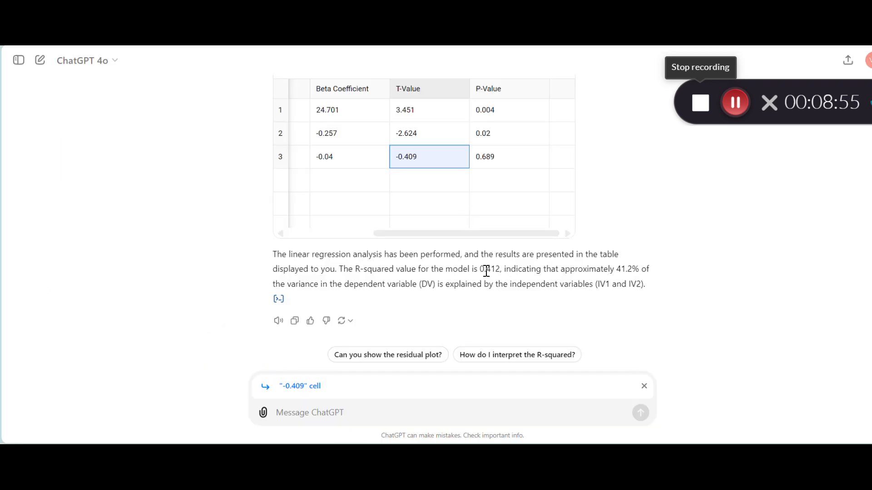
double_click(492, 270)
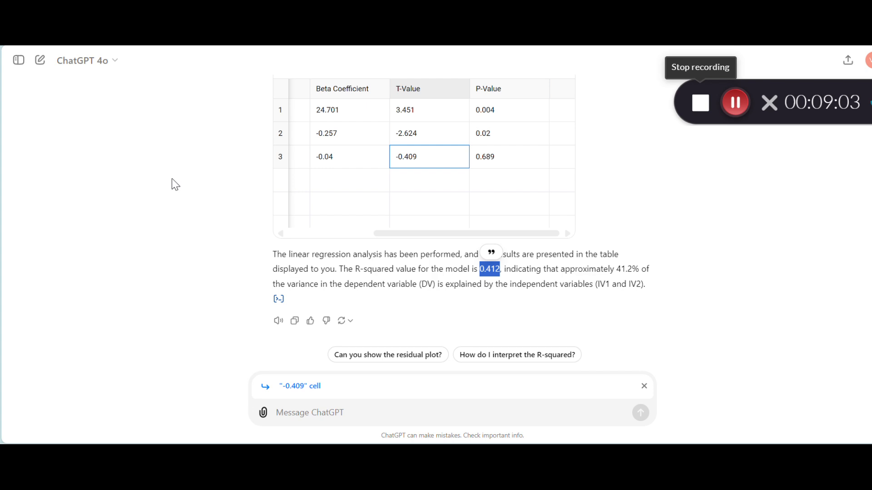
mouse_move(195, 154)
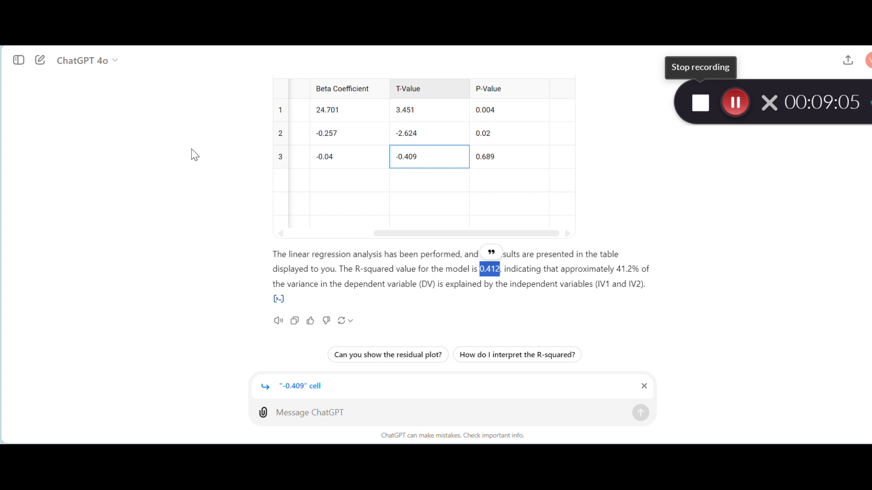
mouse_move(134, 93)
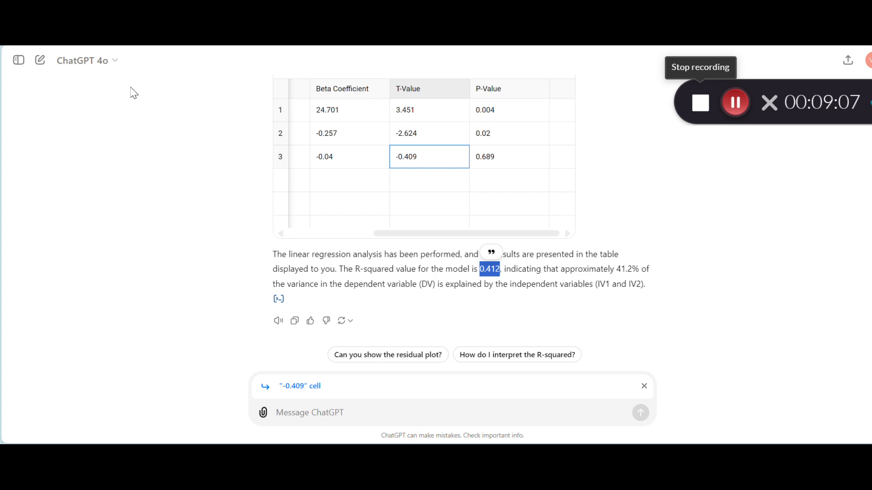
- Switch a new chat to o1-preview and send the same regression prompt
left_click(86, 60)
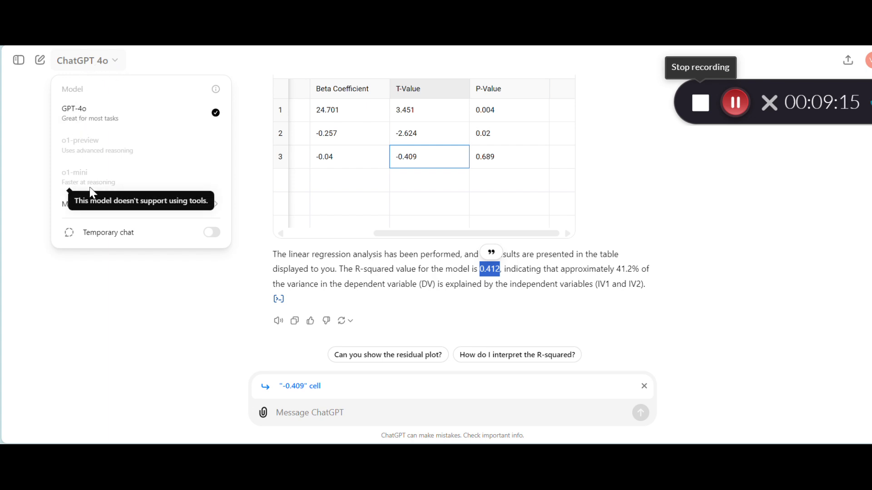
mouse_move(58, 91)
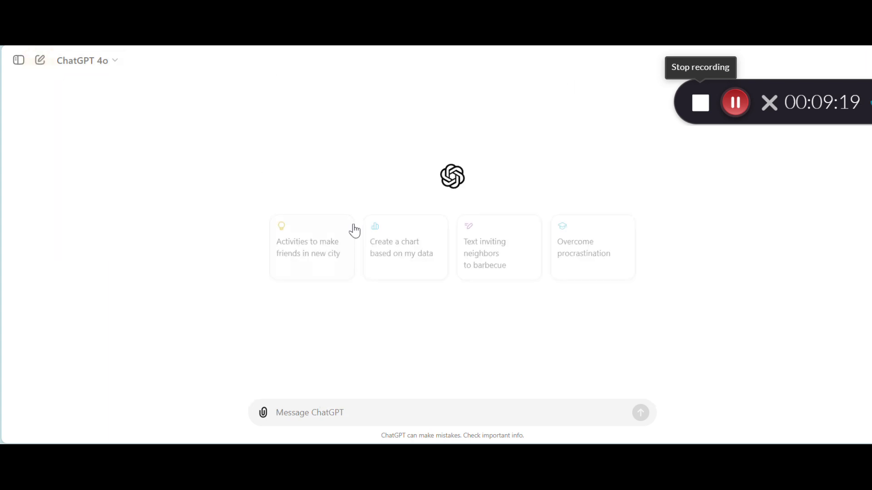
left_click(87, 60)
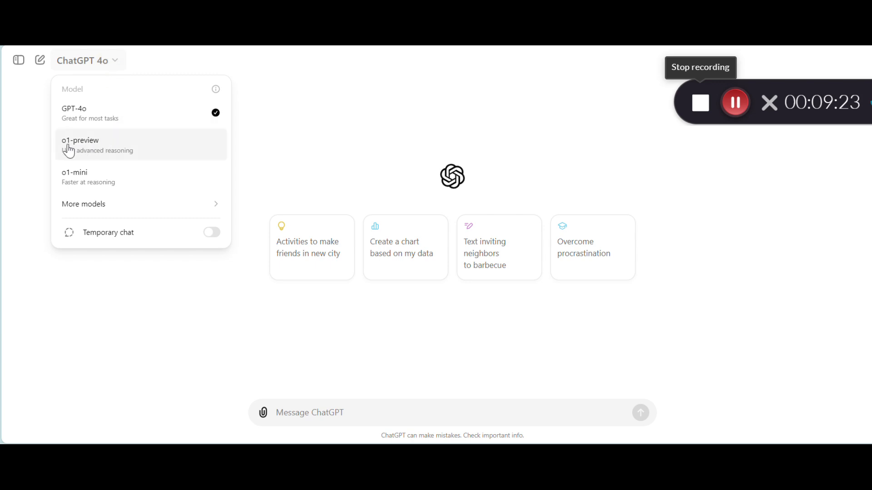
left_click(81, 145)
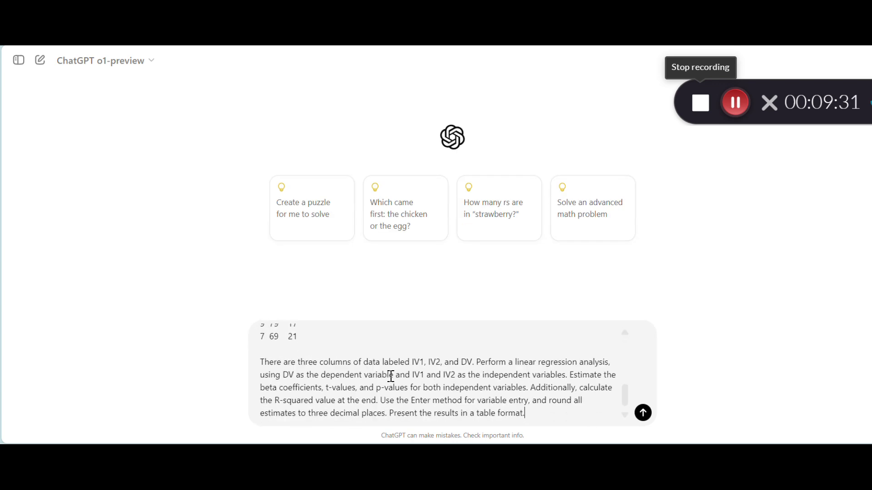
mouse_move(667, 392)
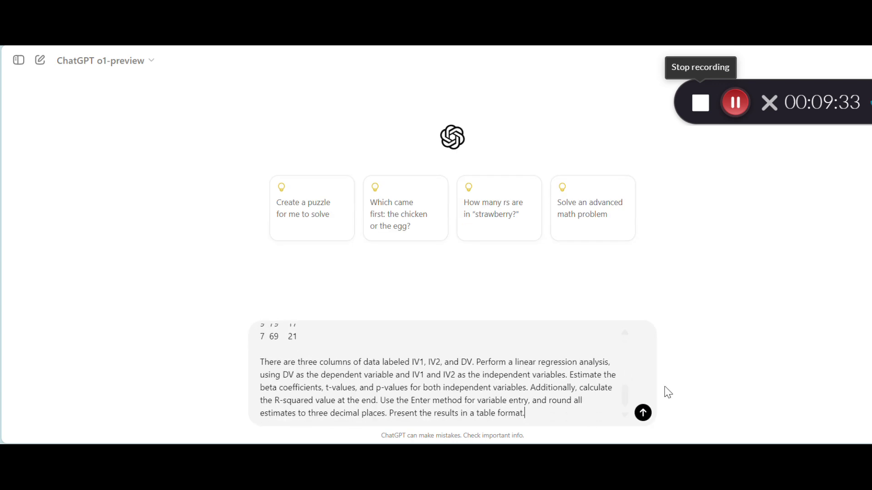
left_click(642, 413)
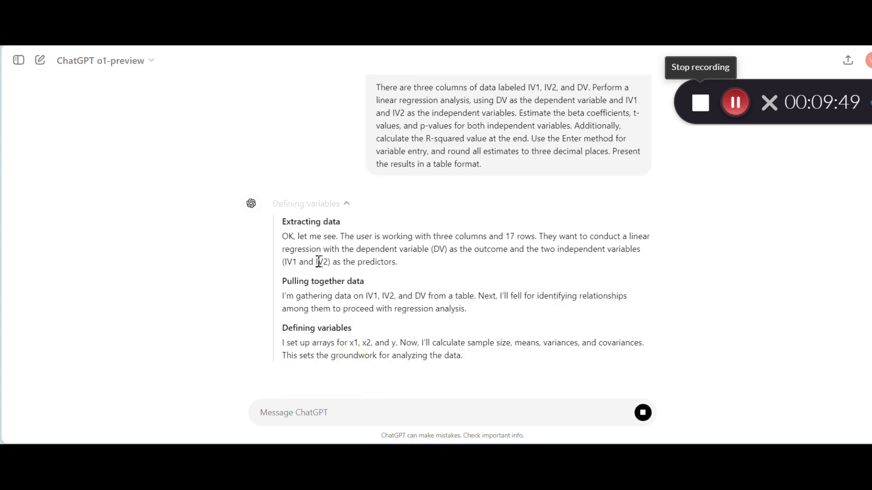
mouse_move(471, 253)
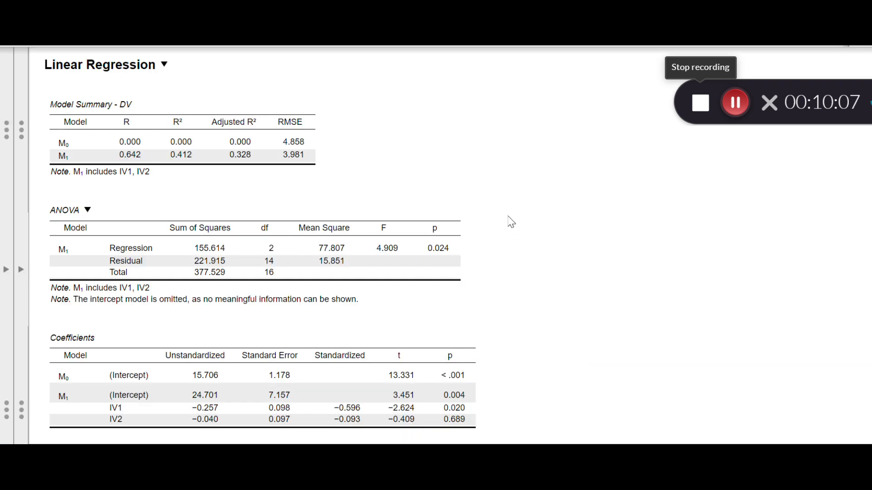
mouse_move(411, 175)
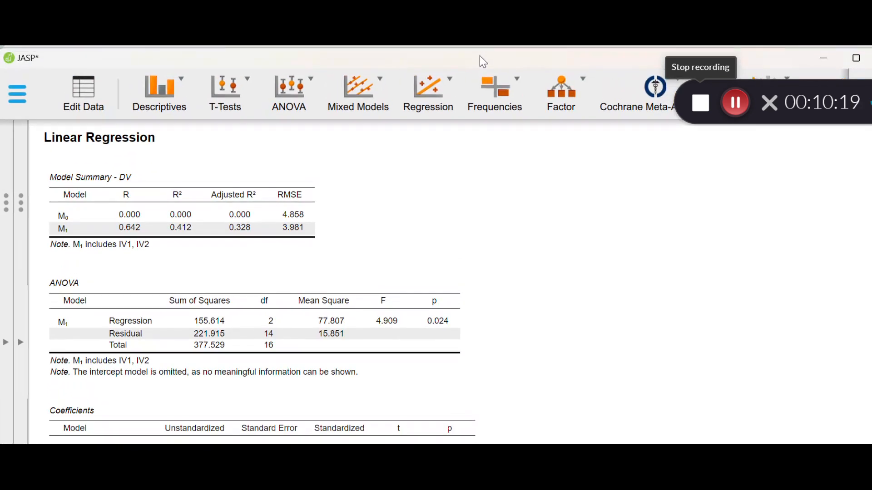
mouse_move(427, 91)
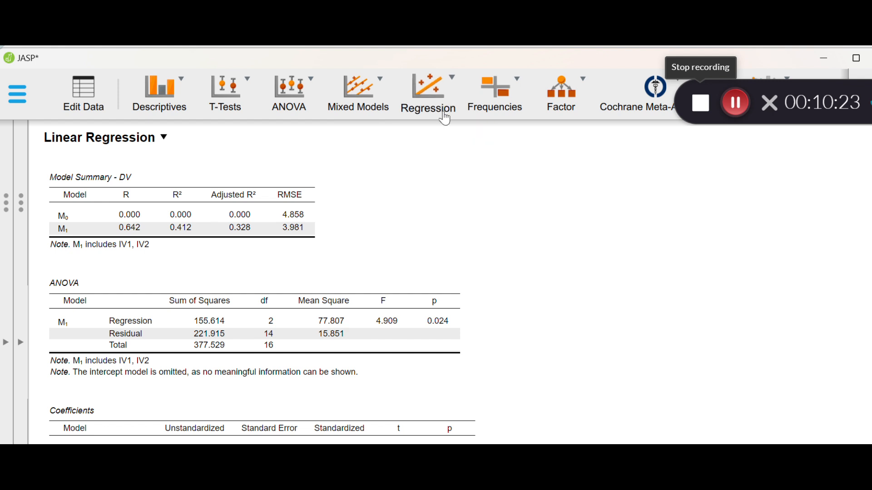
- Run Linear Regression with DV as dependent and IV1, IV2 as covariates
left_click(427, 93)
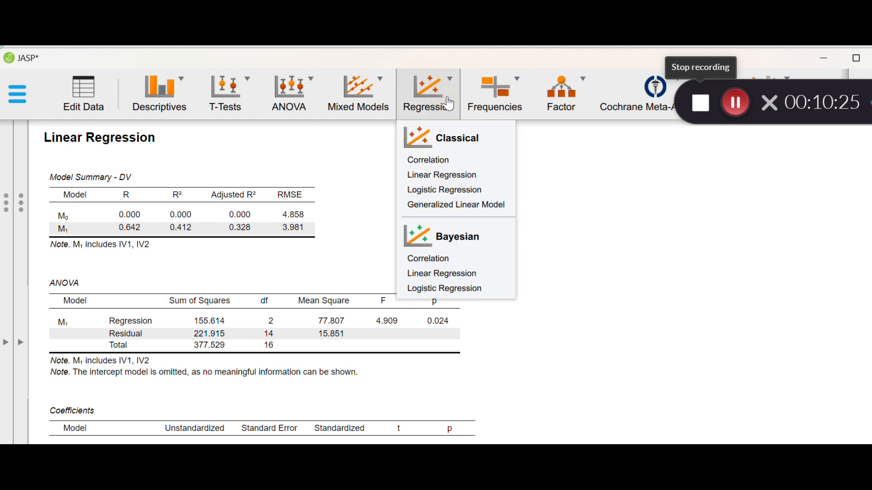
mouse_move(441, 174)
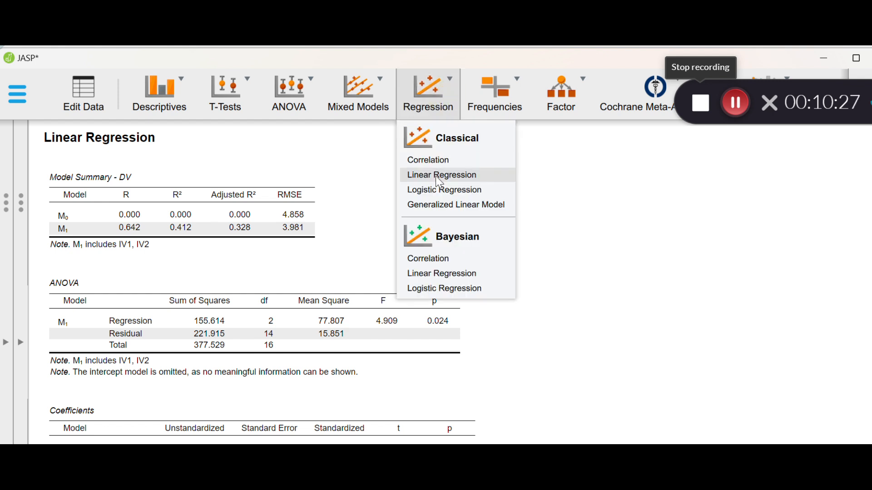
left_click(441, 174)
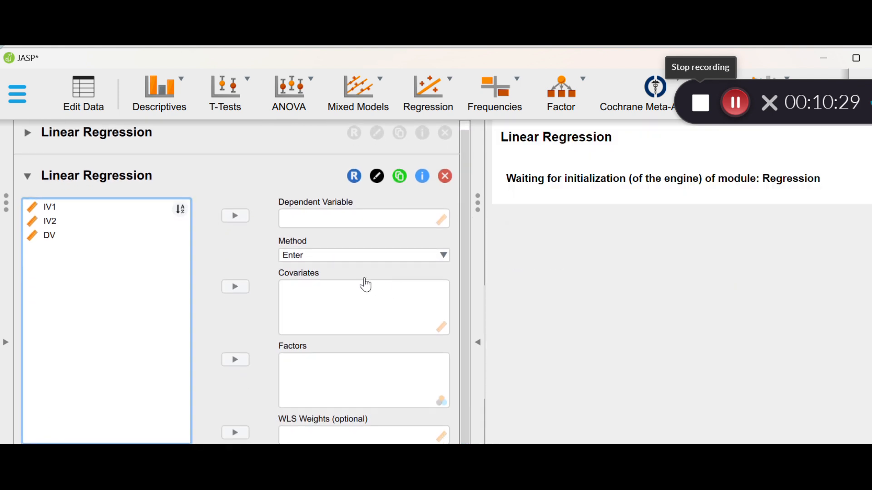
mouse_move(612, 64)
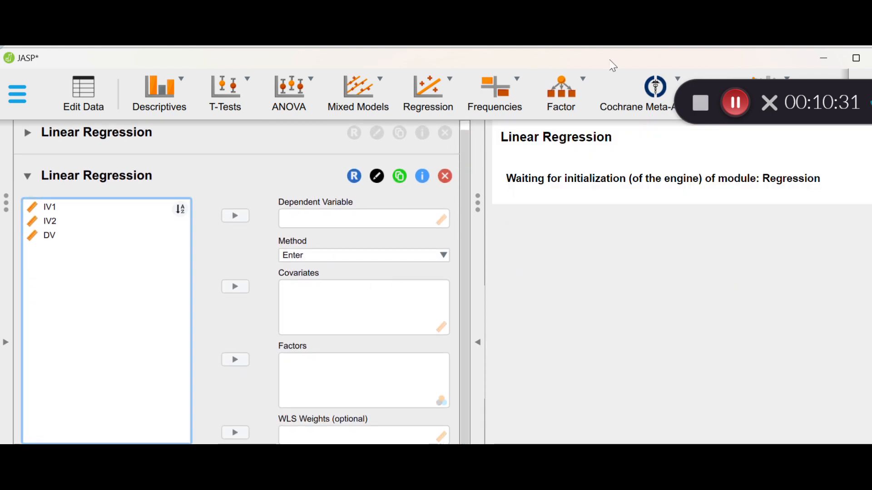
scroll("down", 3)
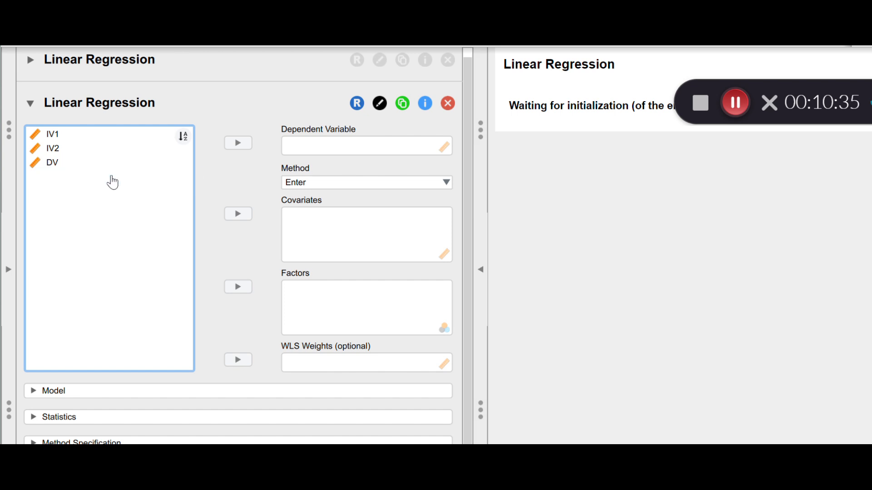
left_click(52, 163)
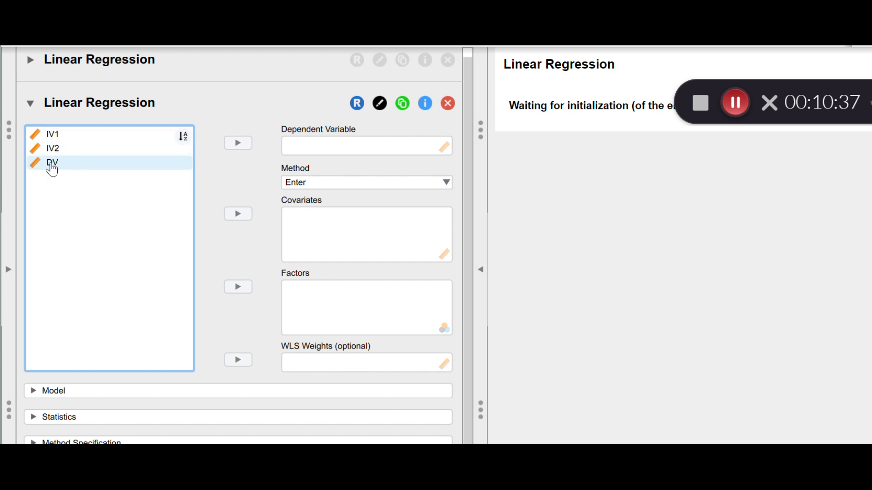
left_click(52, 162)
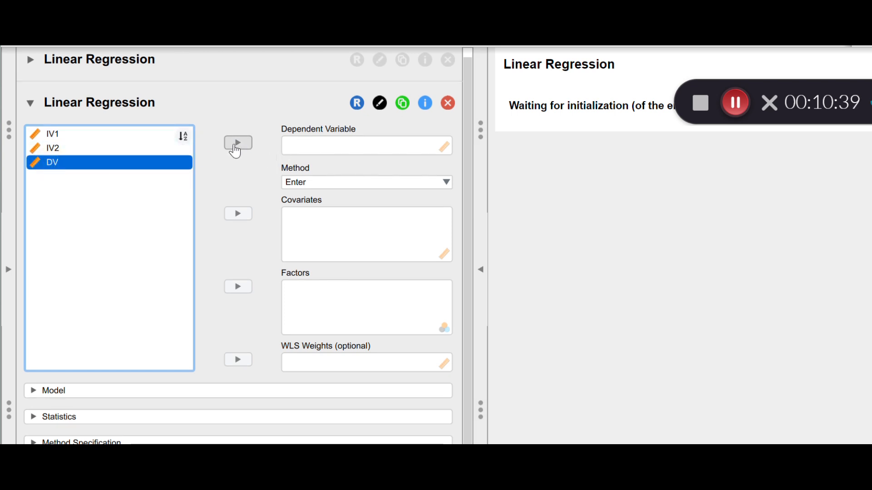
left_click(237, 142)
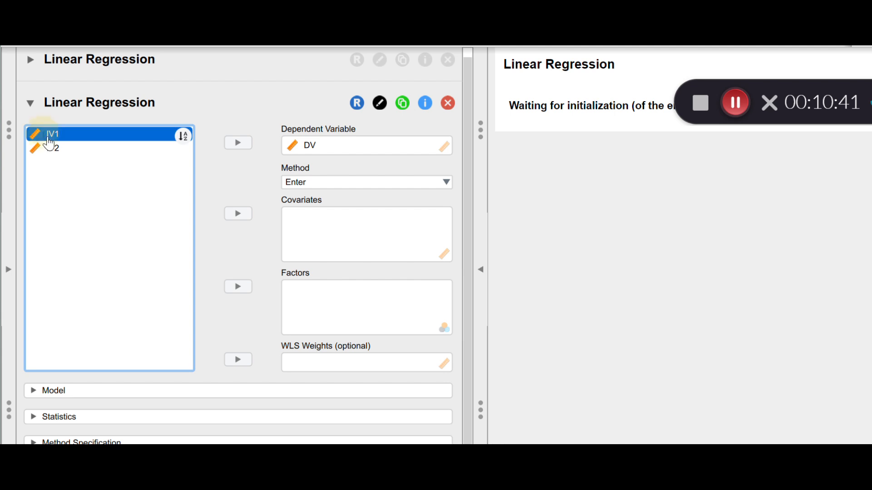
left_click(52, 149)
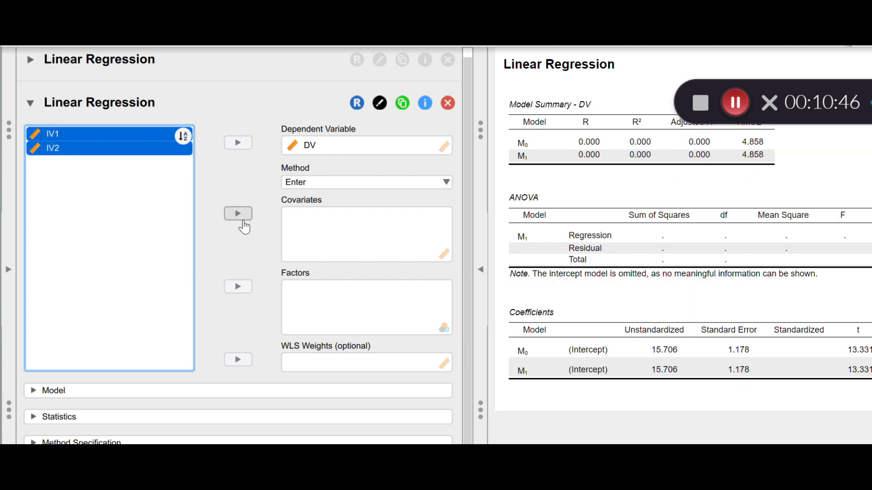
left_click(238, 214)
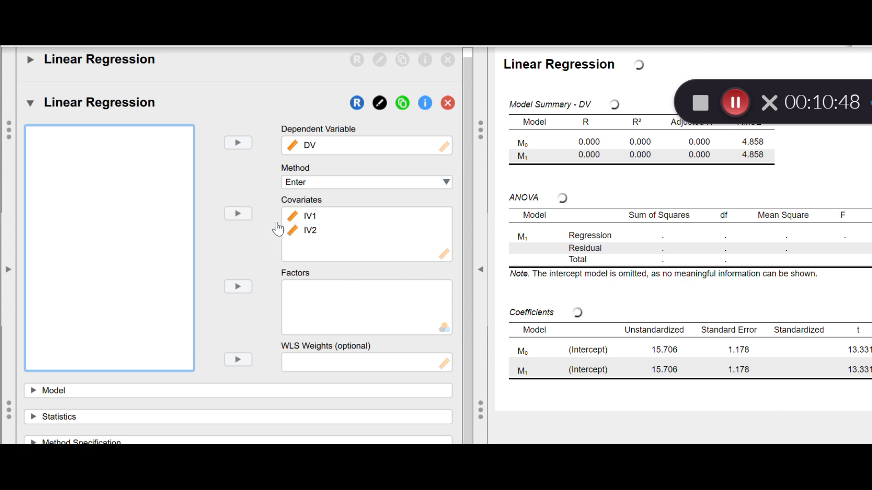
left_click(310, 230)
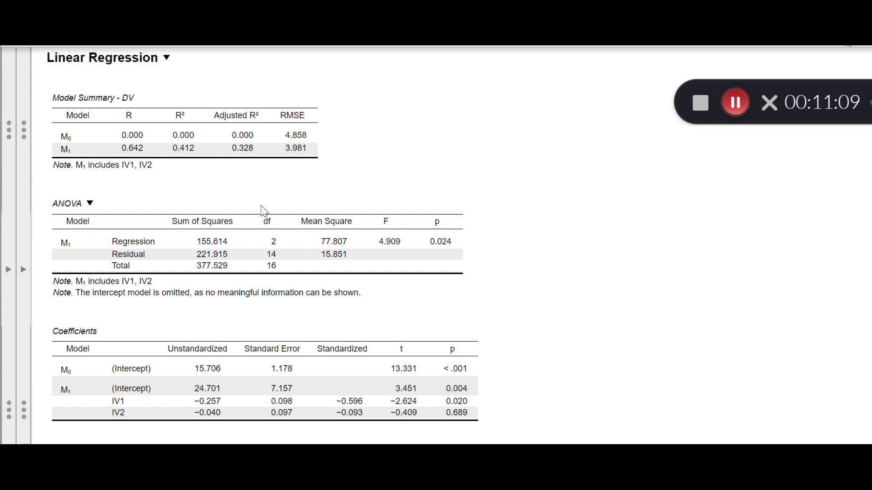
mouse_move(264, 210)
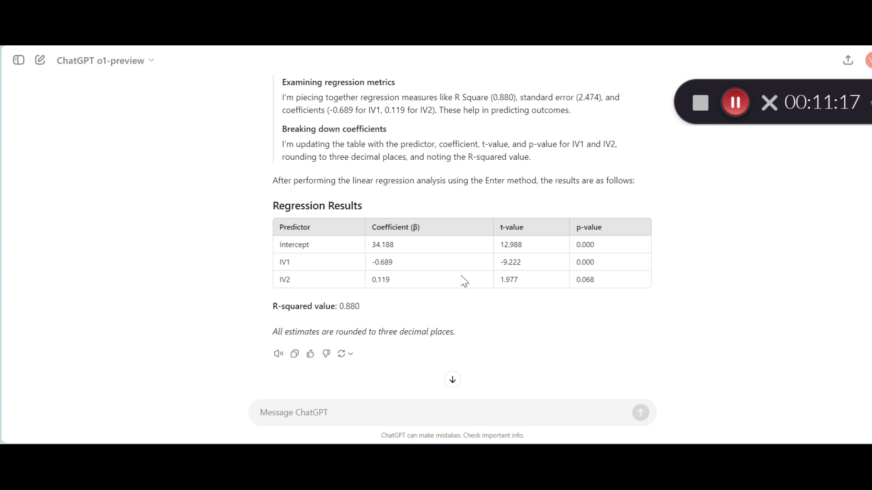
mouse_move(300, 260)
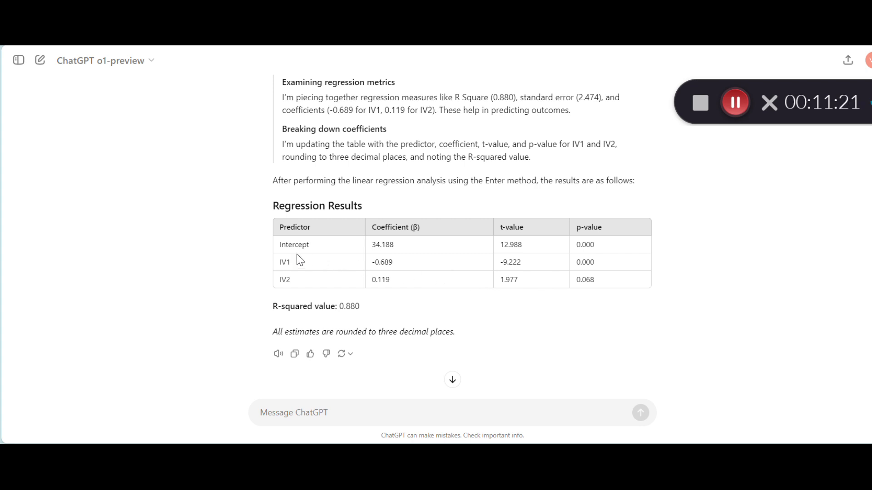
mouse_move(305, 275)
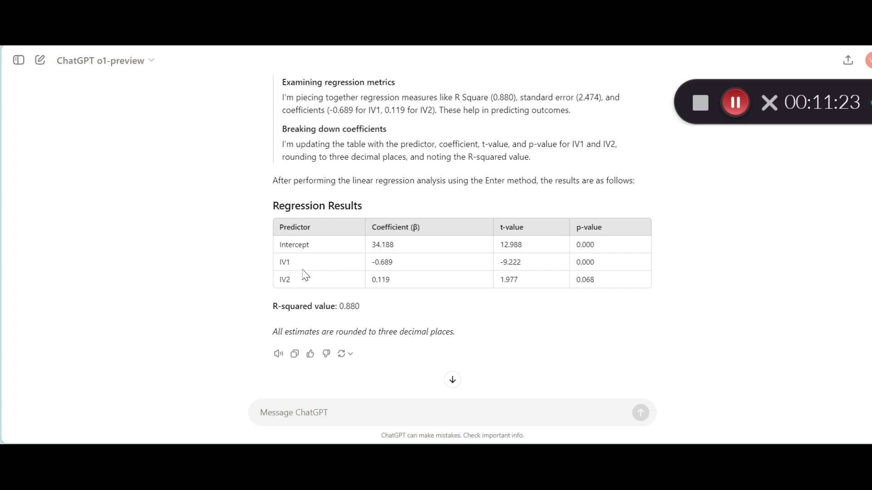
mouse_move(322, 289)
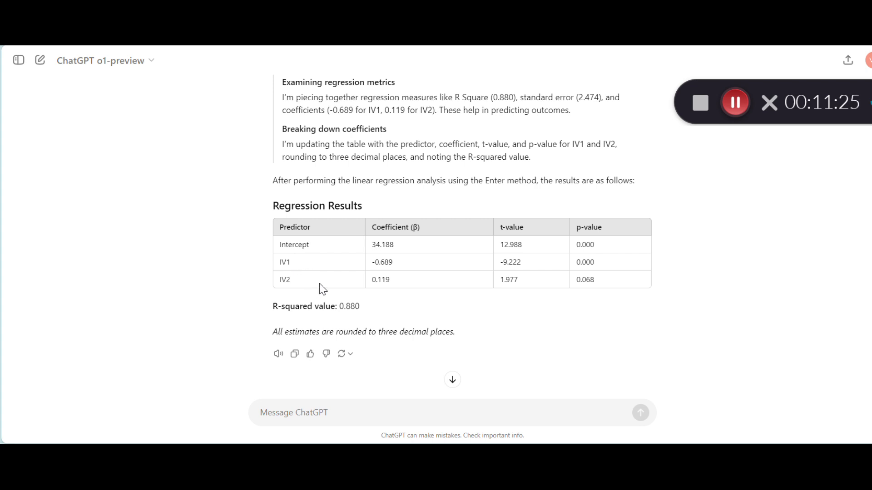
mouse_move(324, 283)
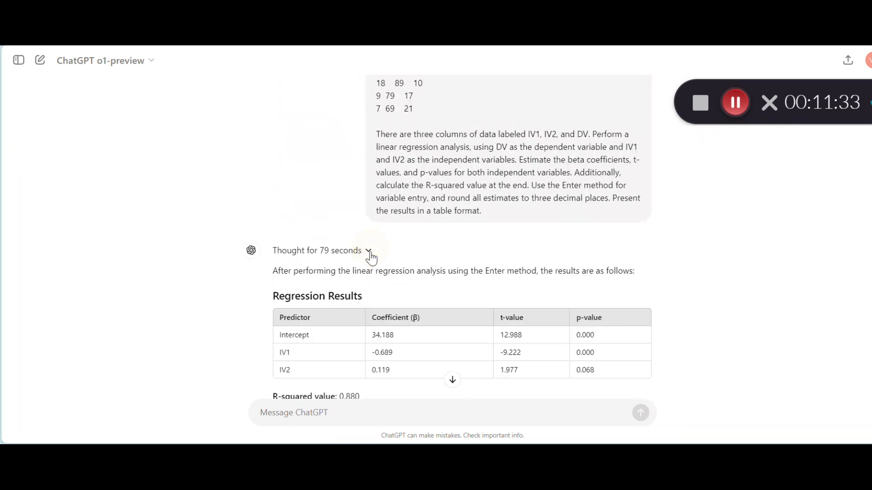
scroll("down", 3)
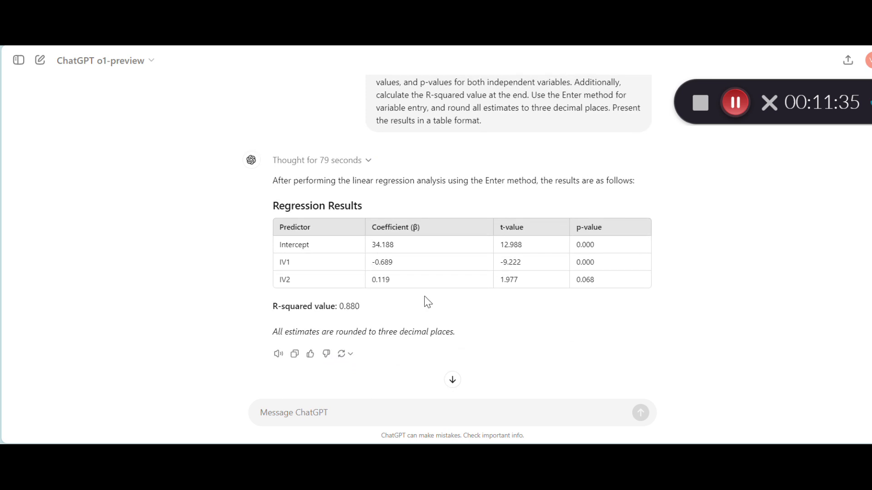
mouse_move(362, 314)
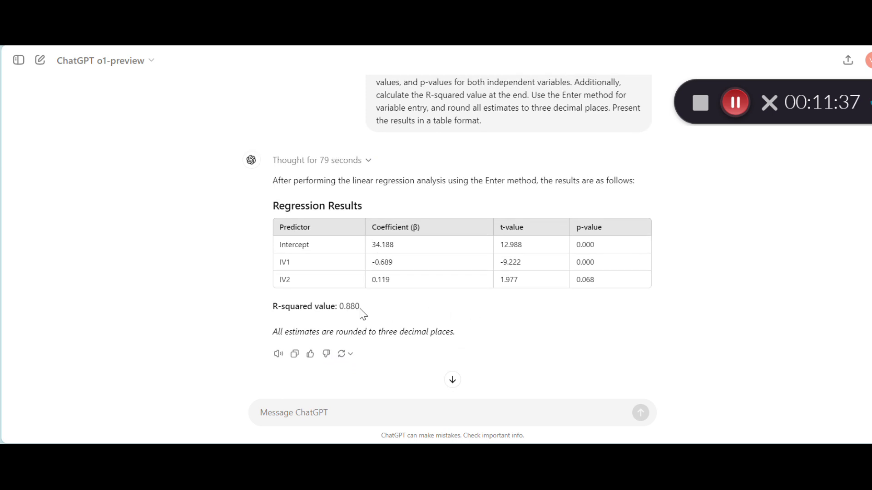
mouse_move(284, 320)
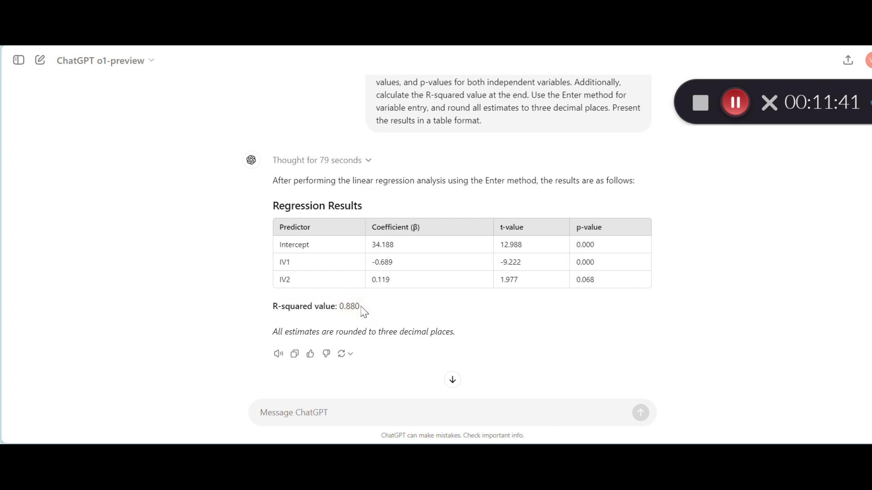
double_click(349, 305)
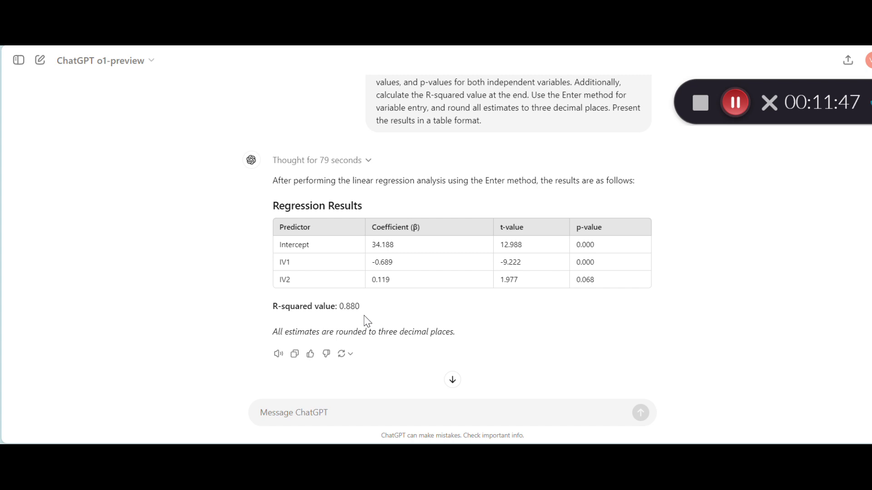
double_click(349, 306)
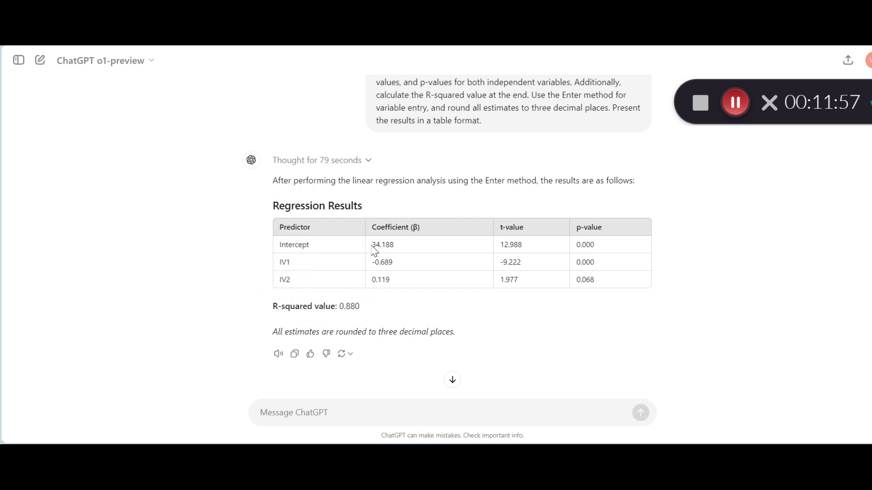
double_click(382, 245)
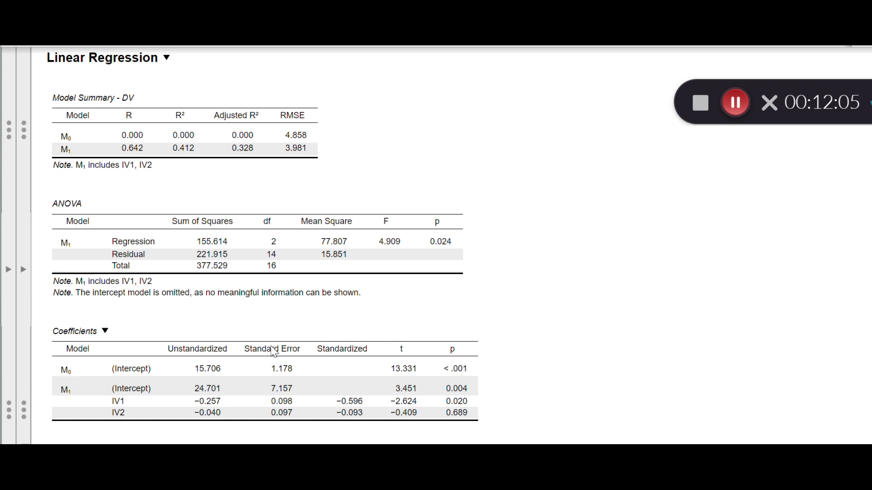
mouse_move(207, 398)
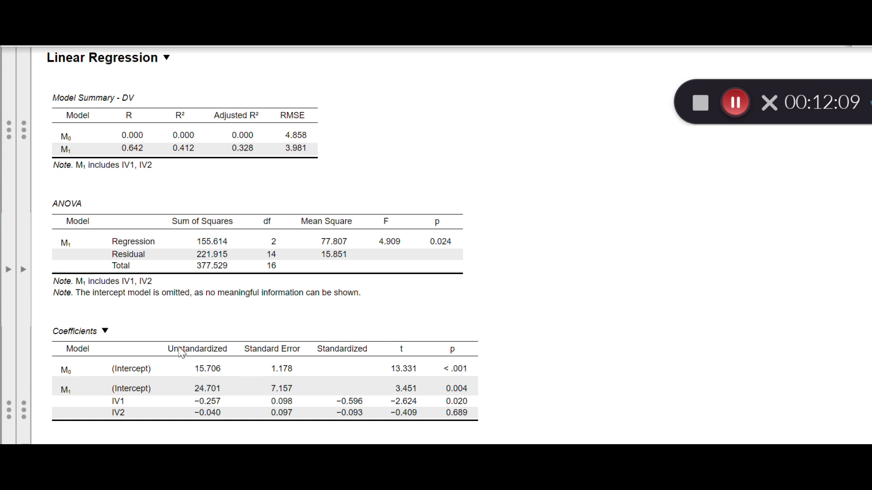
mouse_move(207, 396)
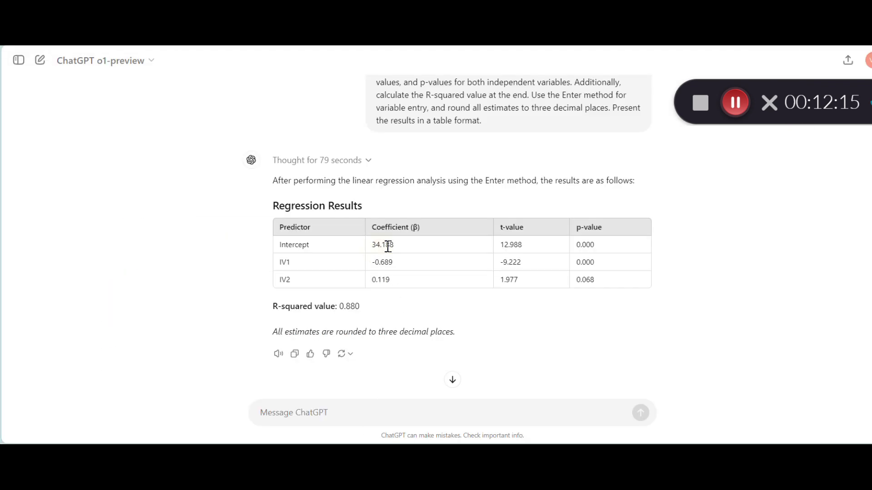
double_click(382, 245)
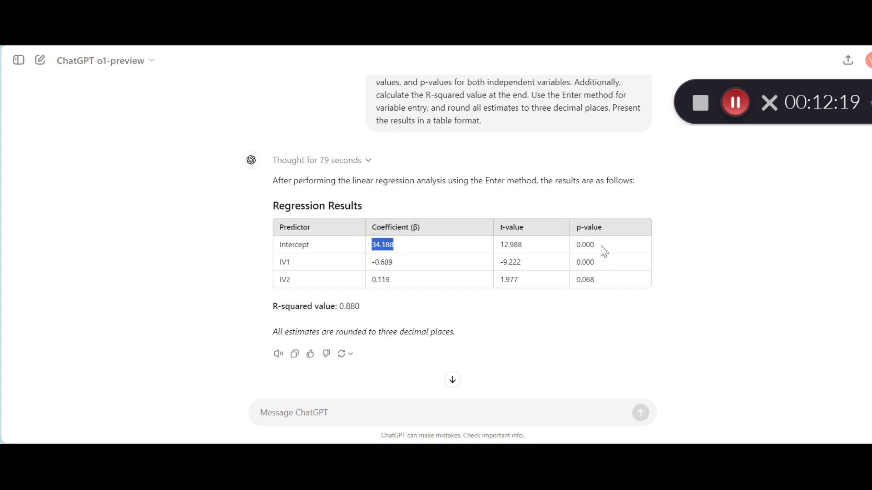
double_click(585, 245)
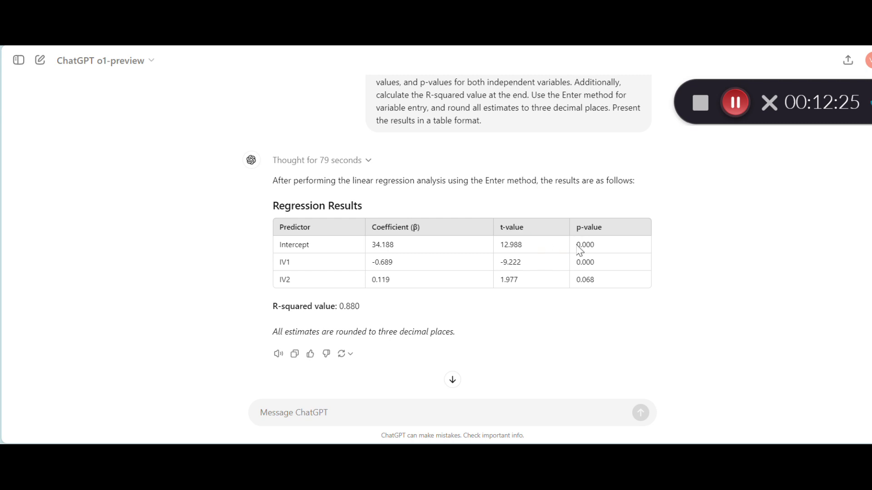
double_click(585, 245)
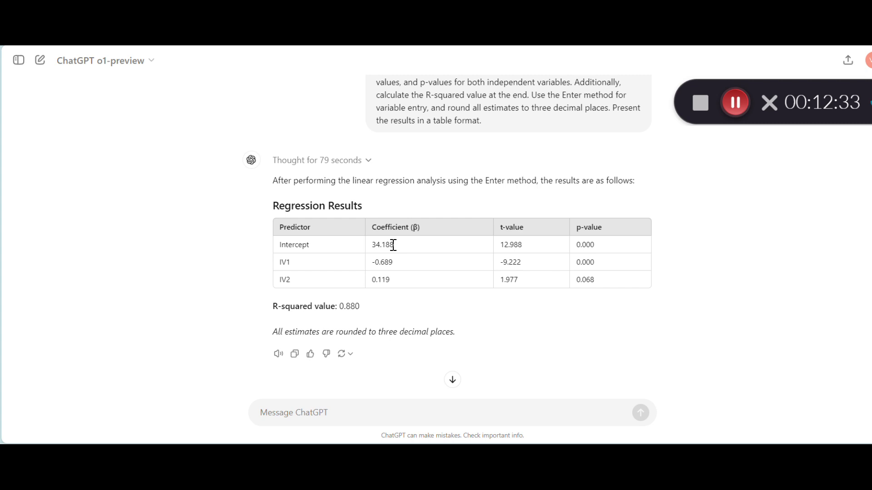
mouse_move(288, 262)
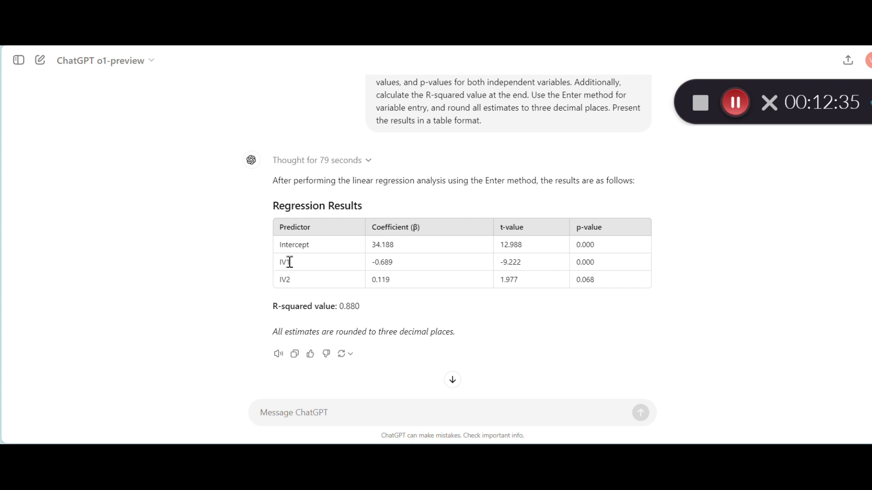
mouse_move(394, 282)
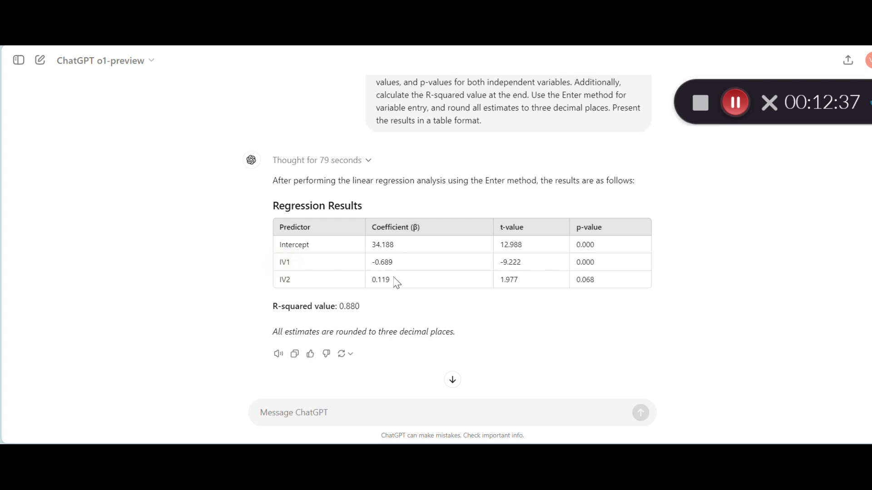
mouse_move(525, 267)
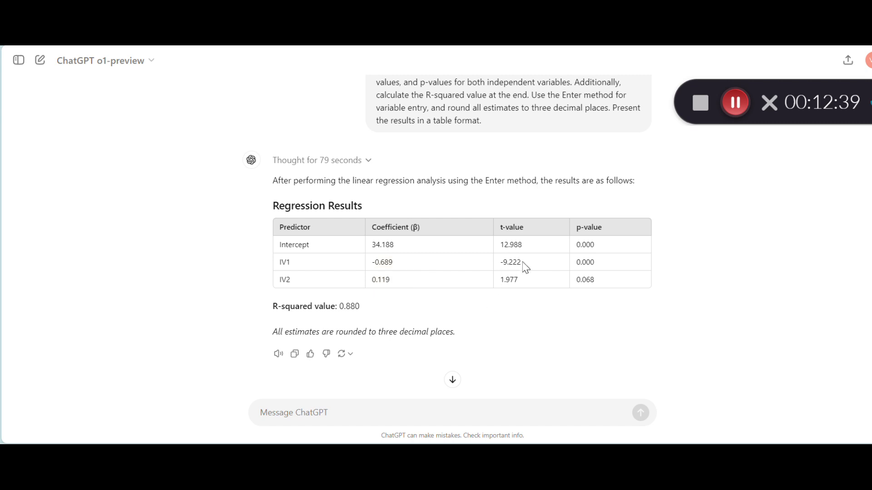
double_click(509, 262)
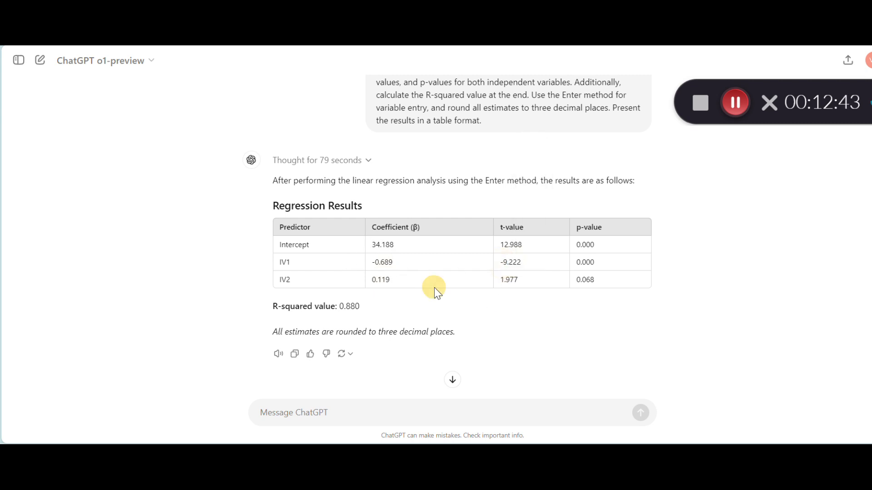
mouse_move(437, 294)
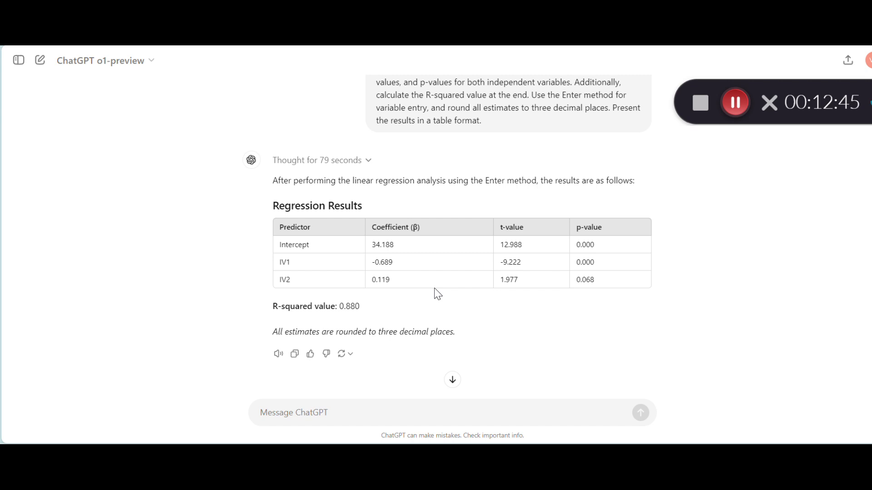
mouse_move(591, 262)
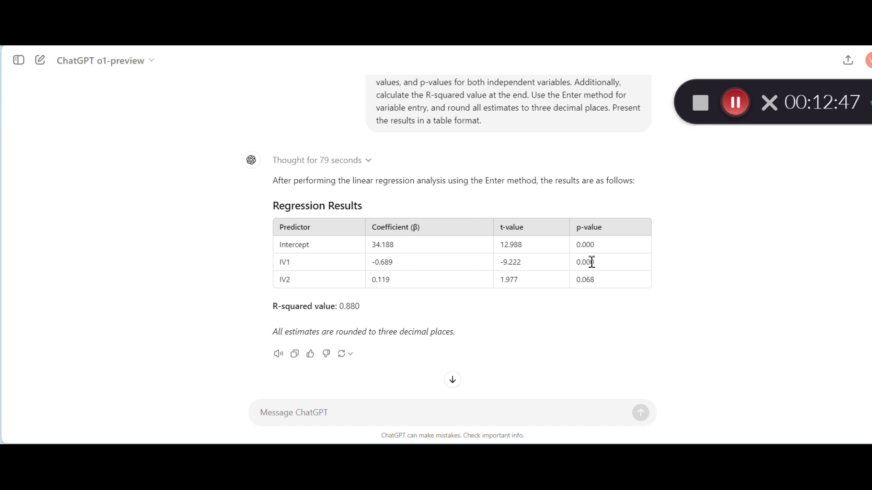
mouse_move(597, 268)
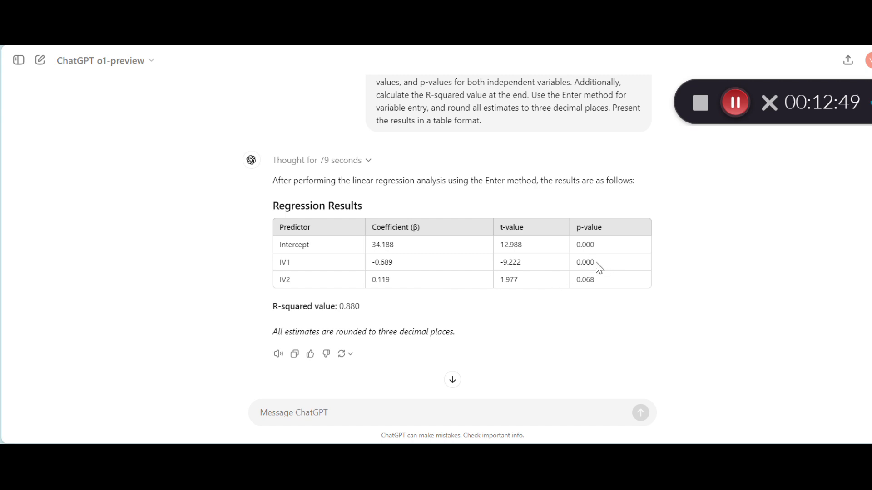
double_click(585, 262)
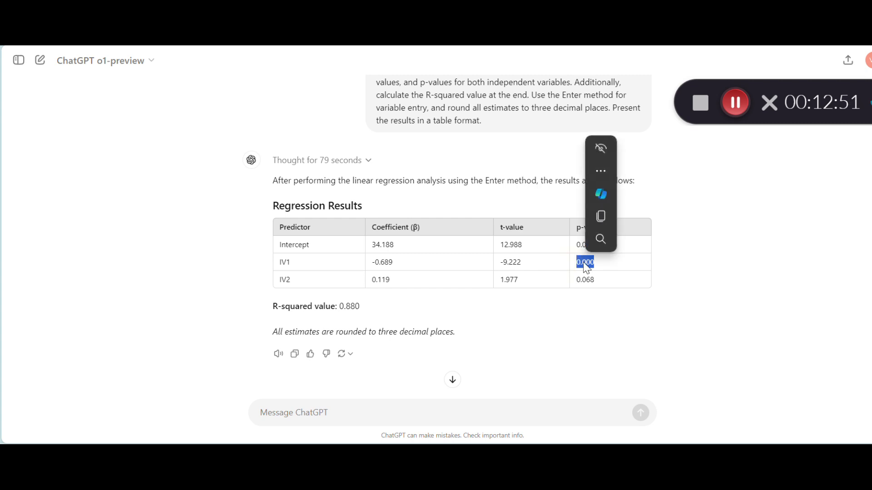
mouse_move(604, 278)
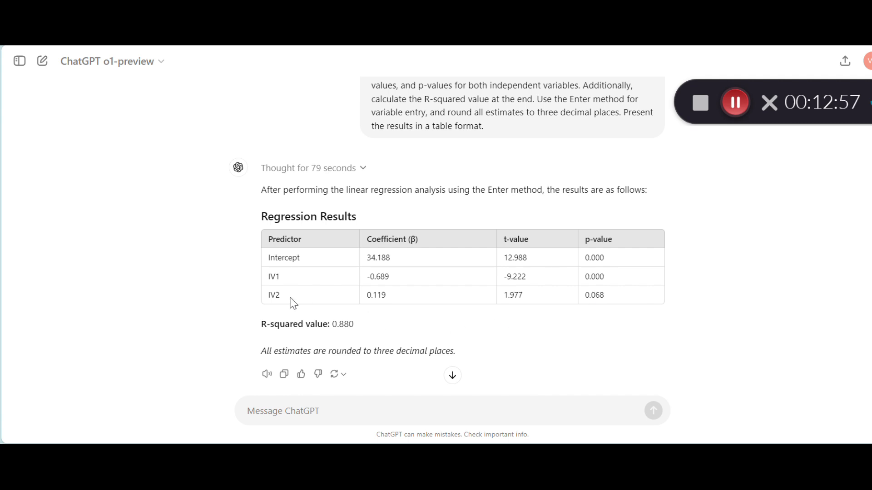
mouse_move(593, 310)
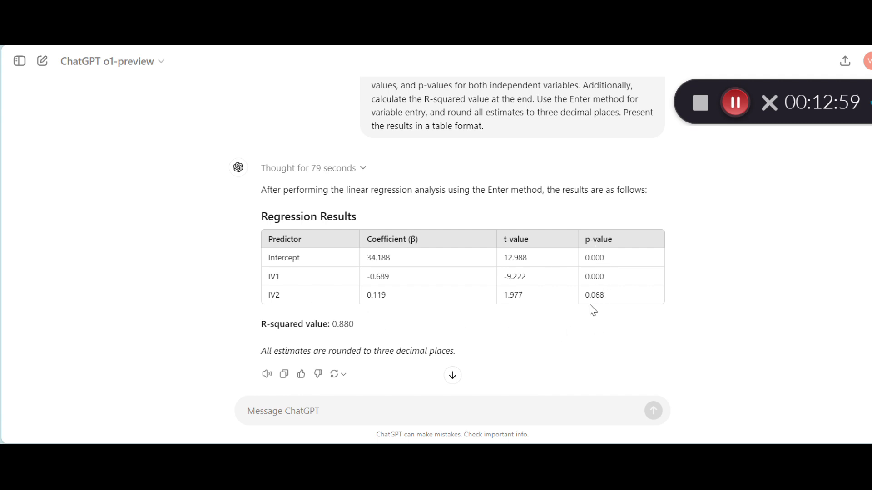
mouse_move(598, 299)
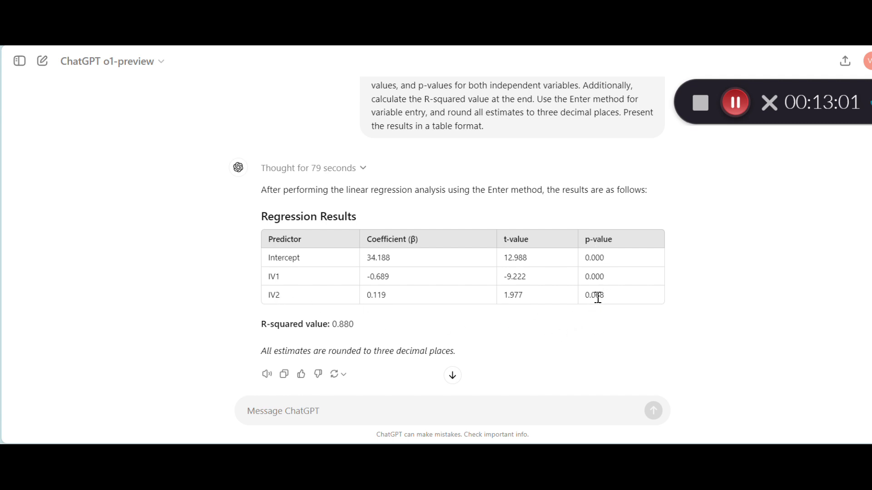
mouse_move(606, 302)
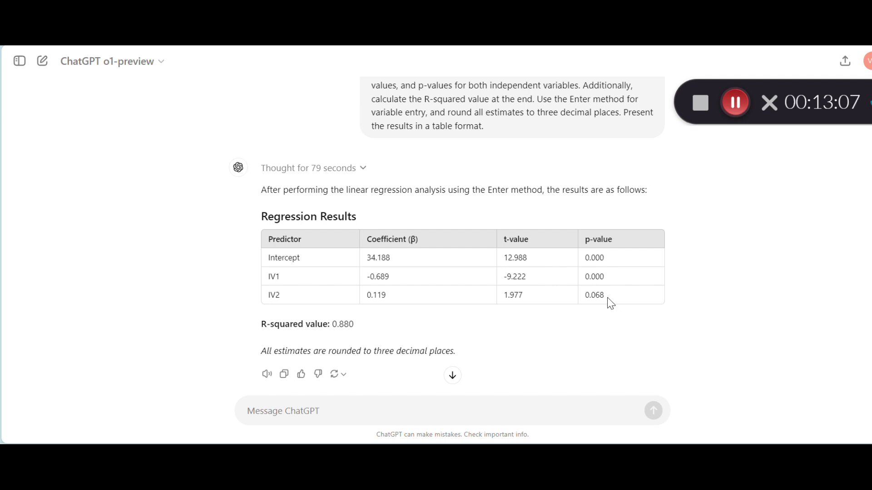
mouse_move(578, 325)
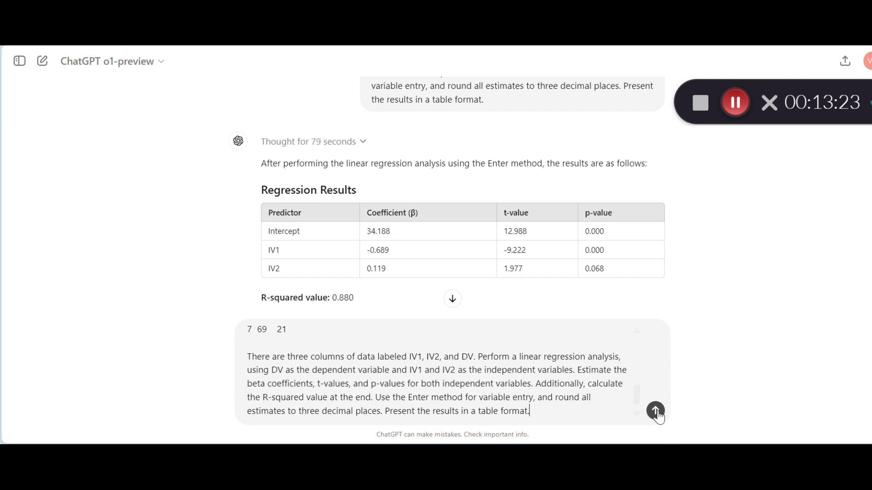
- Submit the repeated regression prompt with data to o1-preview
left_click(655, 413)
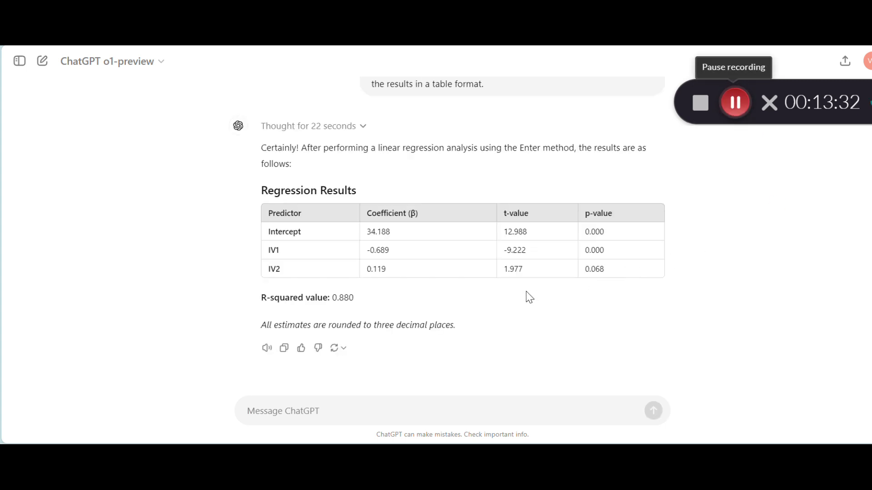
mouse_move(395, 315)
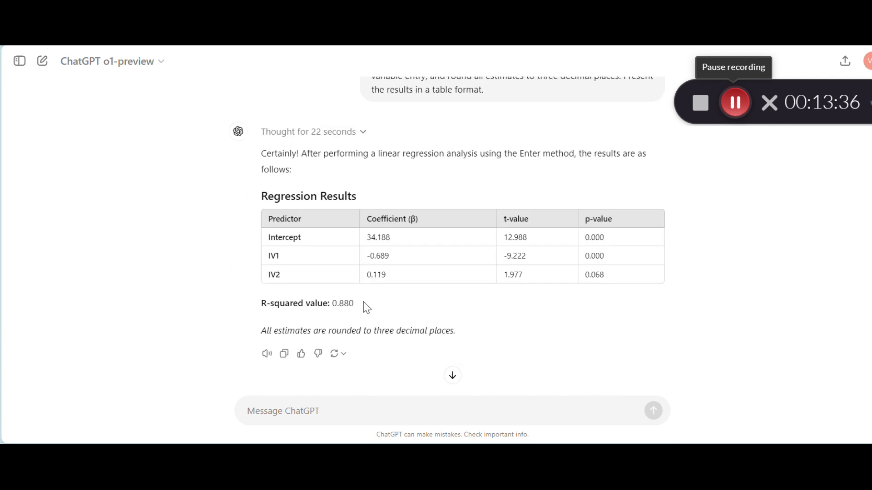
scroll("down", 3)
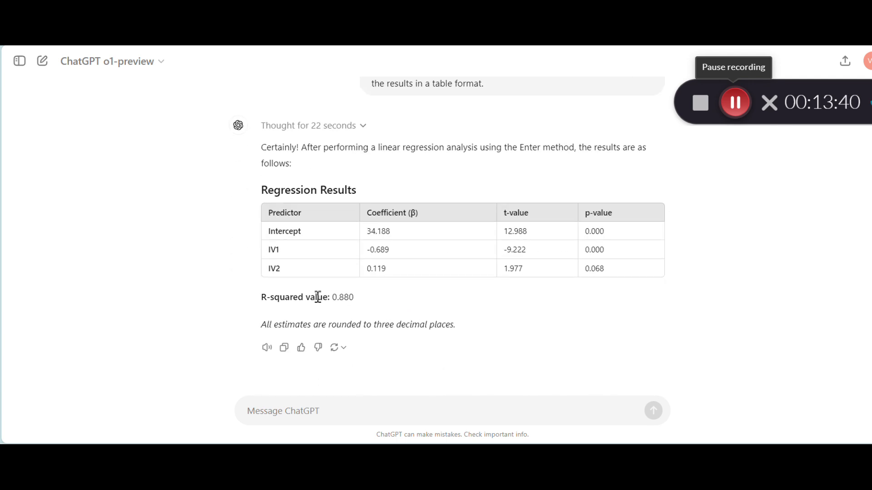
mouse_move(357, 300)
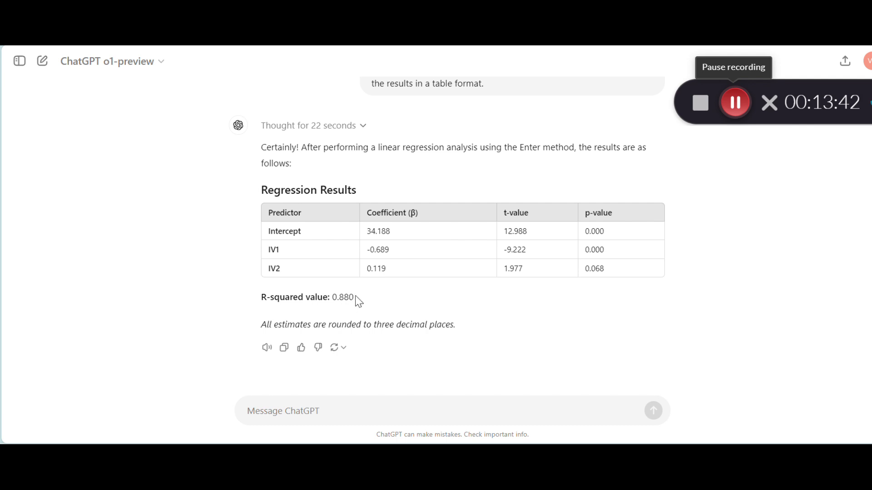
mouse_move(378, 227)
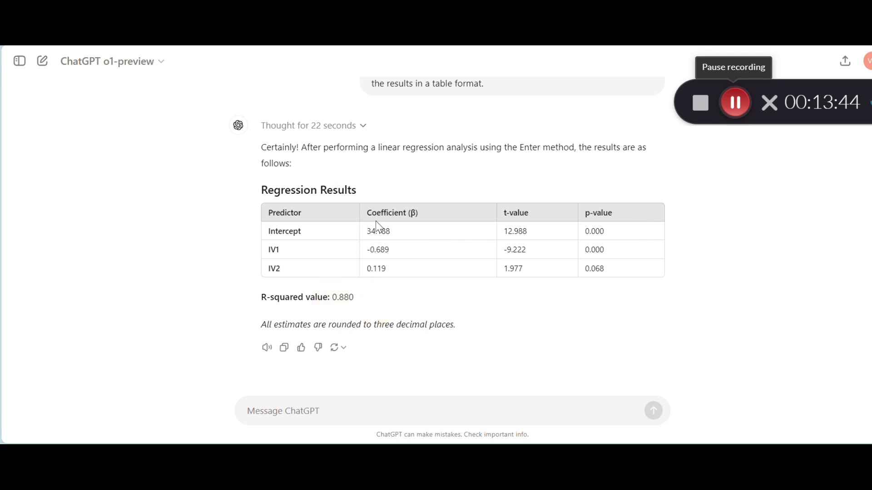
mouse_move(407, 277)
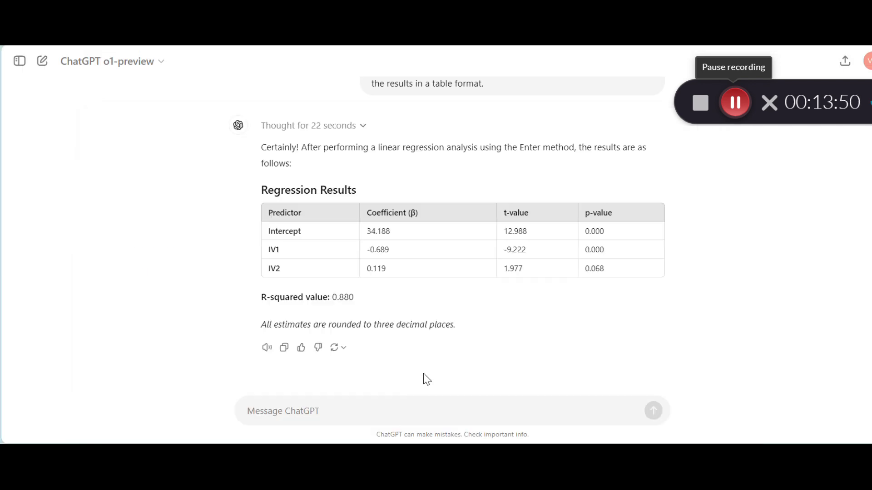
mouse_move(488, 305)
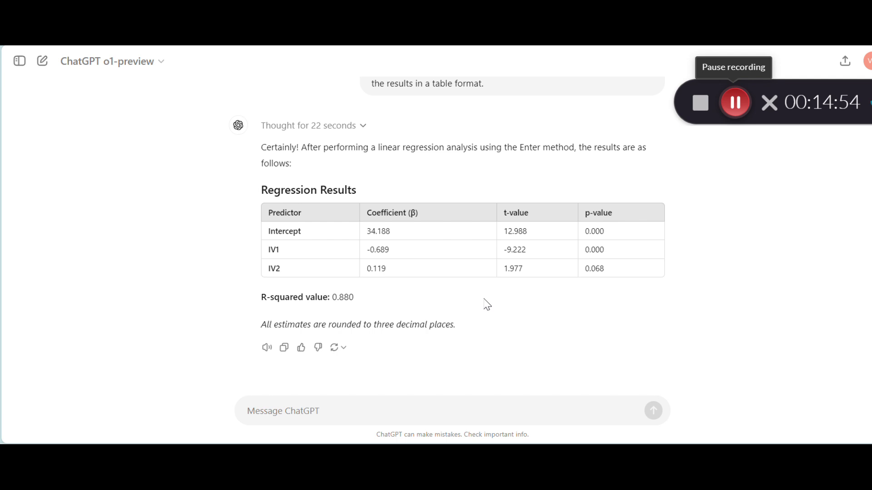
mouse_move(667, 179)
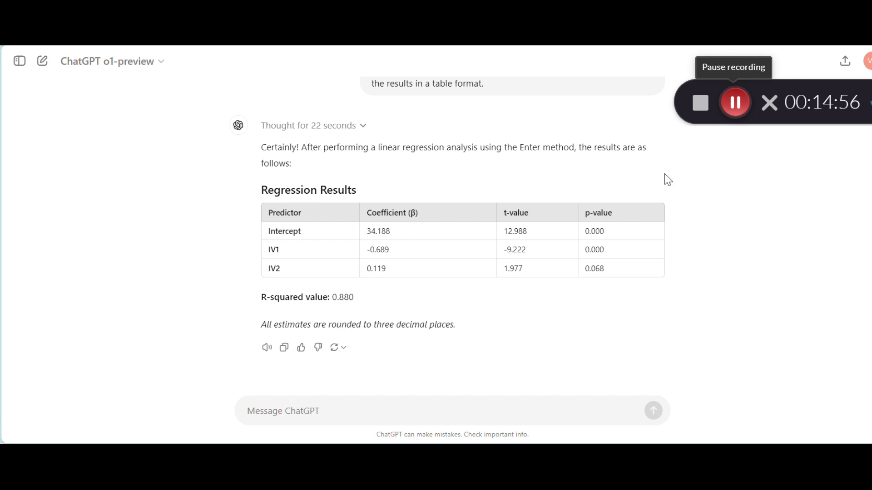